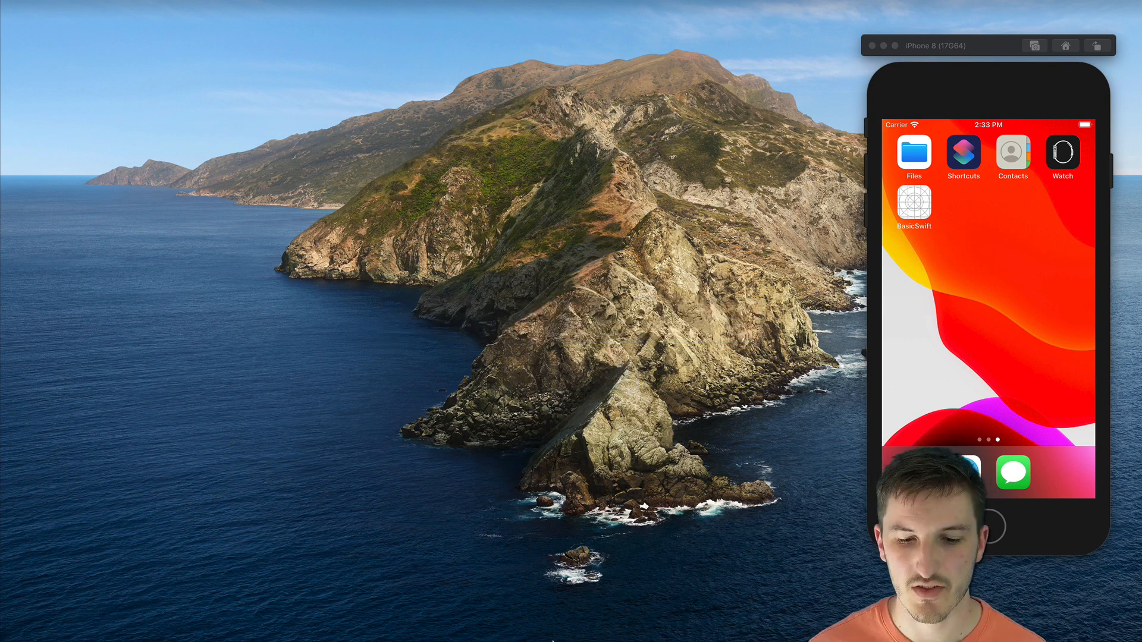
pyautogui.moveTo(537, 621)
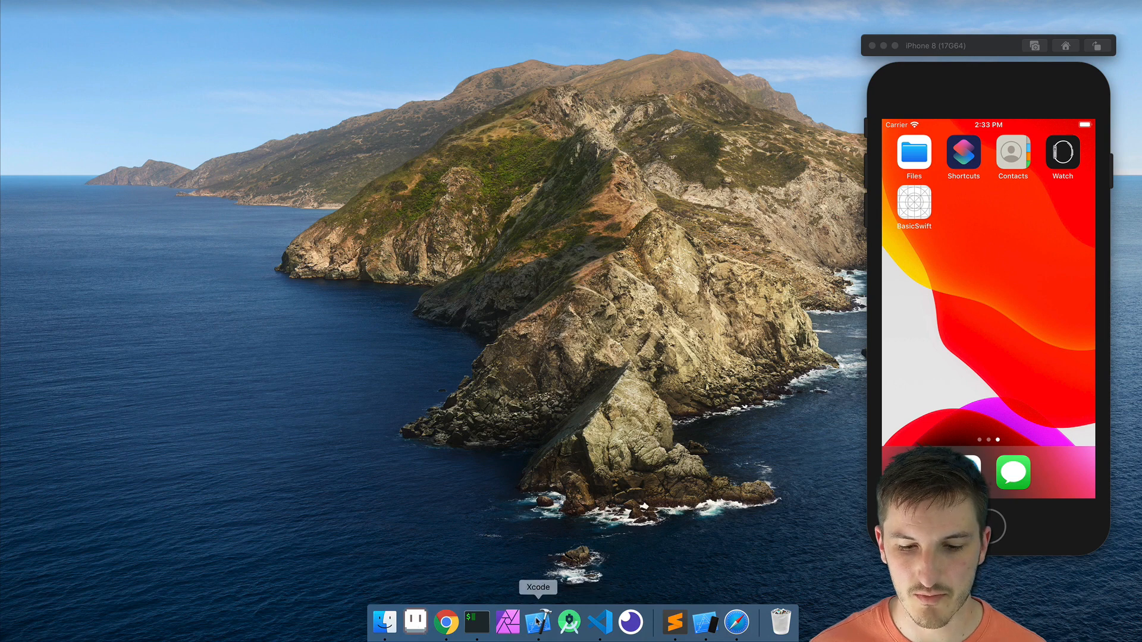
# Step: Start a new Xcode project via File > New > Project so the template chooser appears
pyautogui.click(82, 6)
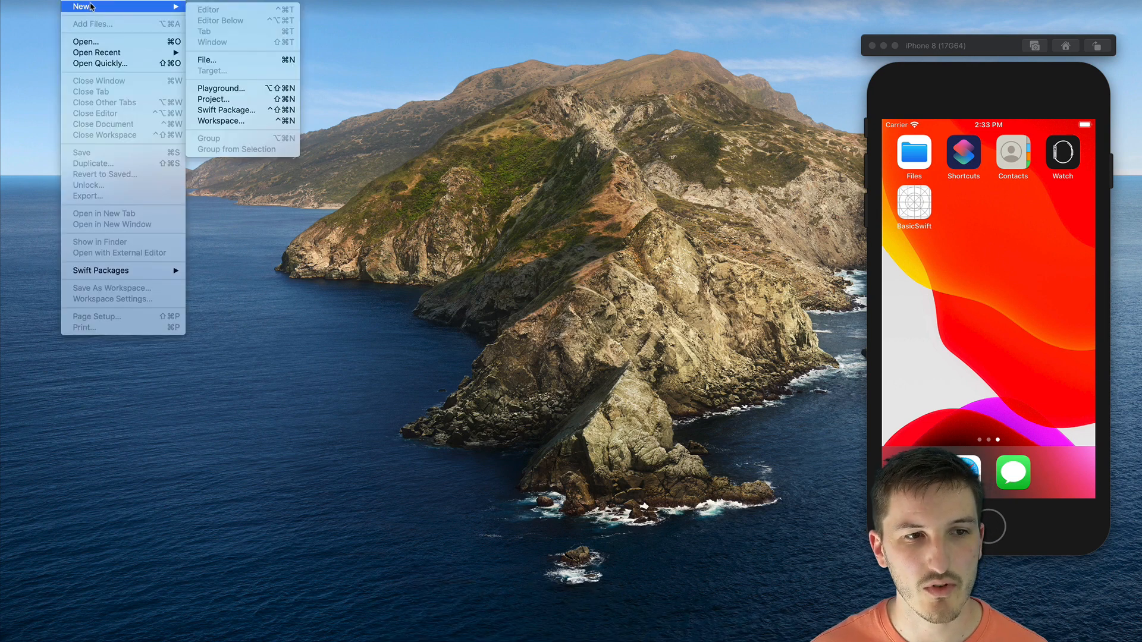
pyautogui.moveTo(230, 99)
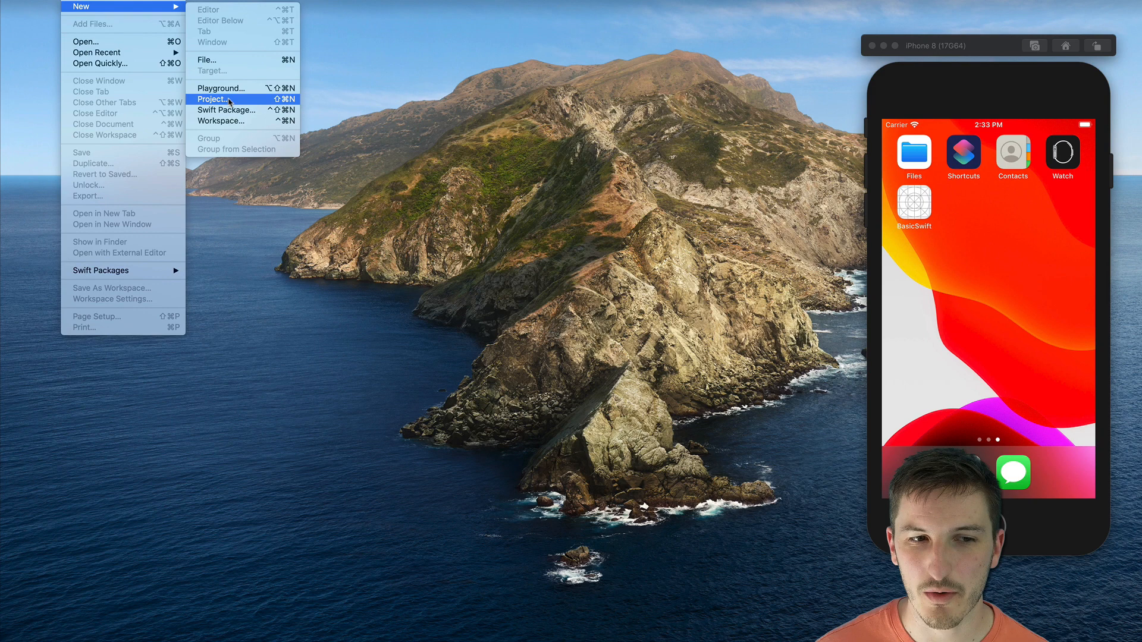
pyautogui.click(212, 99)
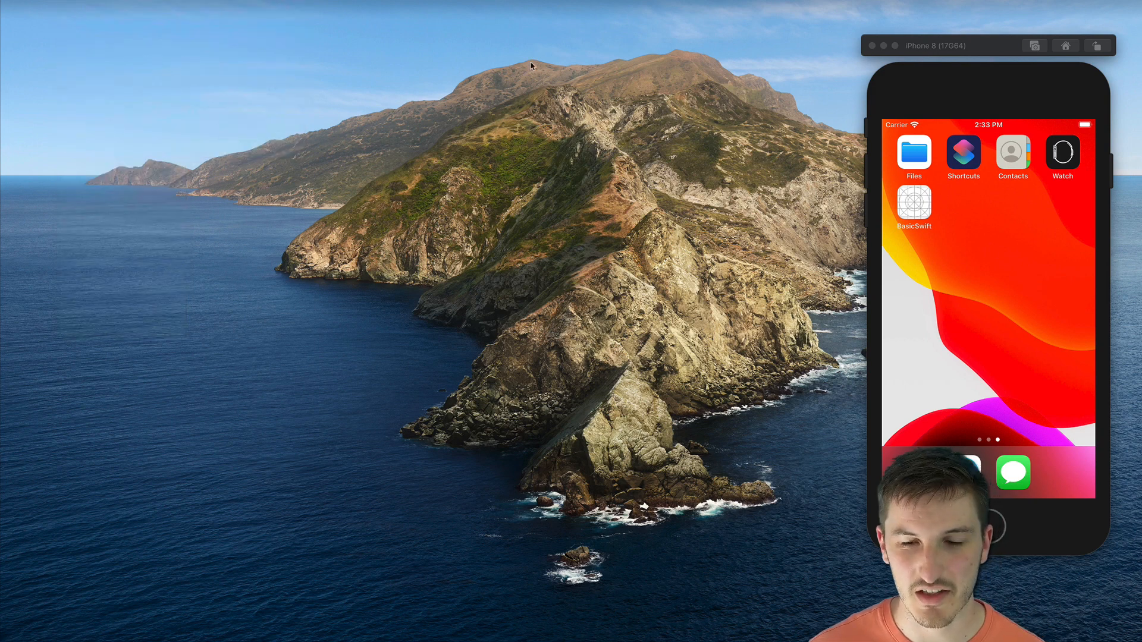
pyautogui.moveTo(542, 64)
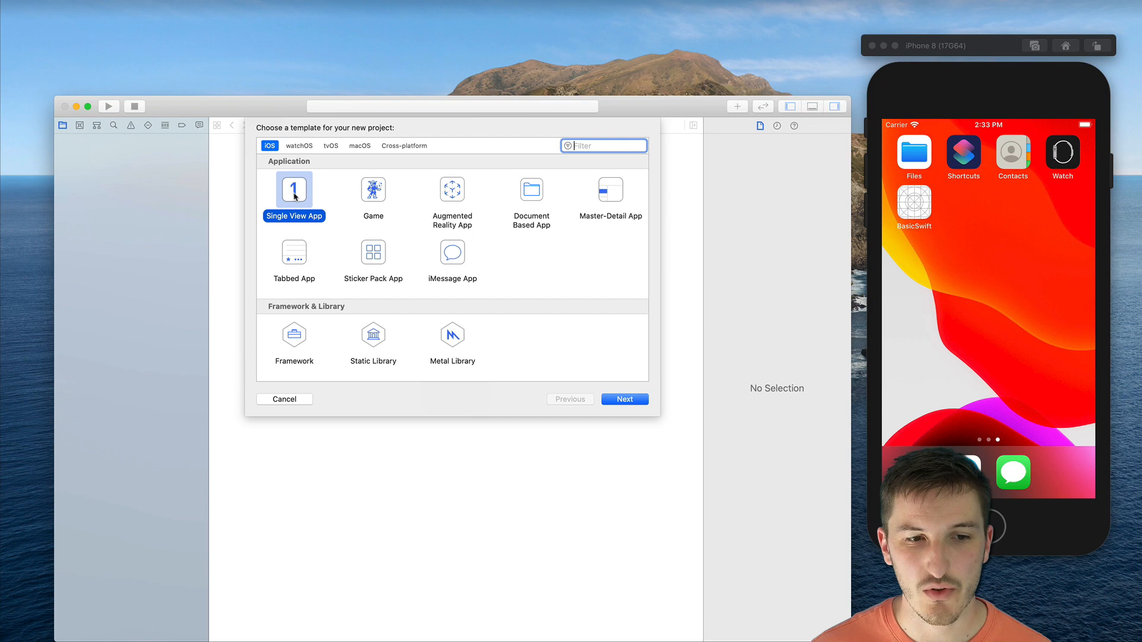
# Step: Choose the Single View App template and name the product IonicExample
pyautogui.click(623, 400)
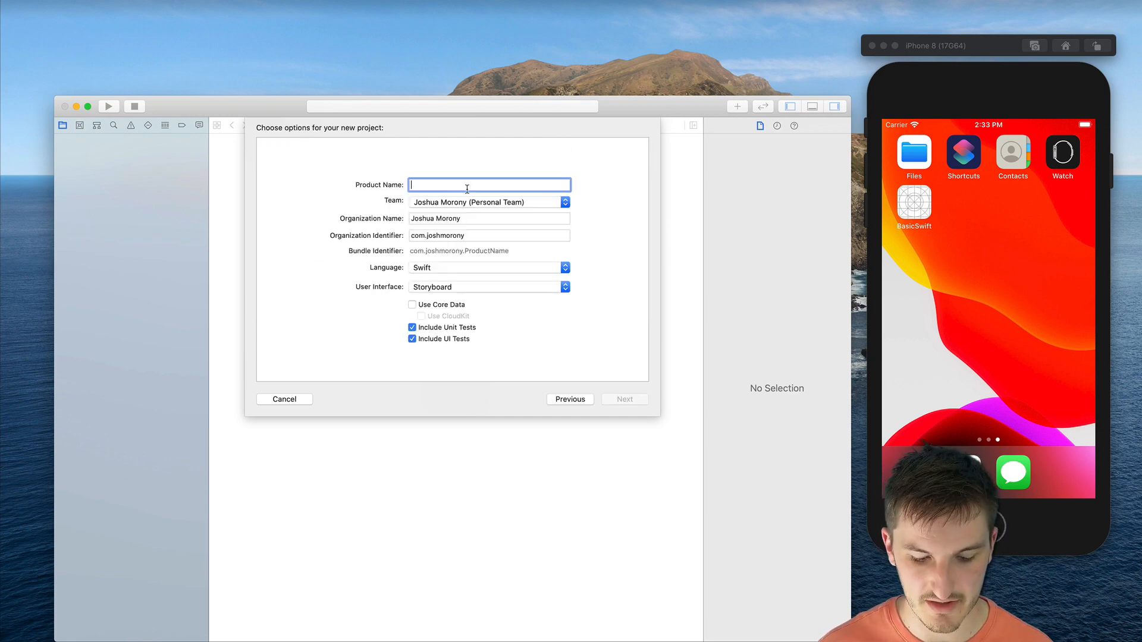
pyautogui.write('IonicExamp')
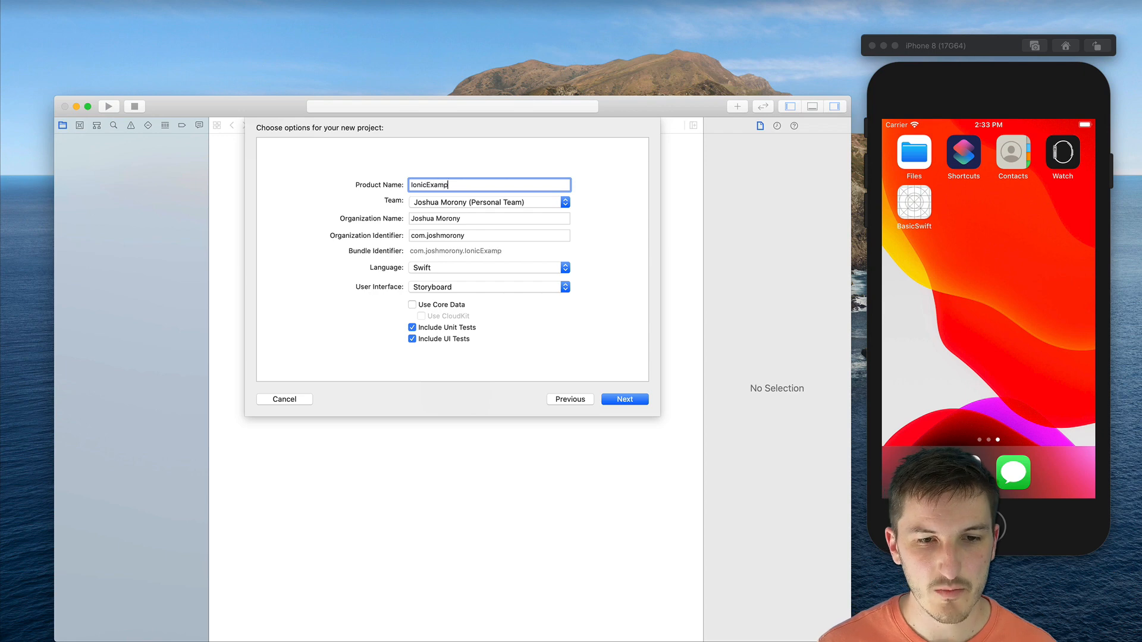
pyautogui.write('le')
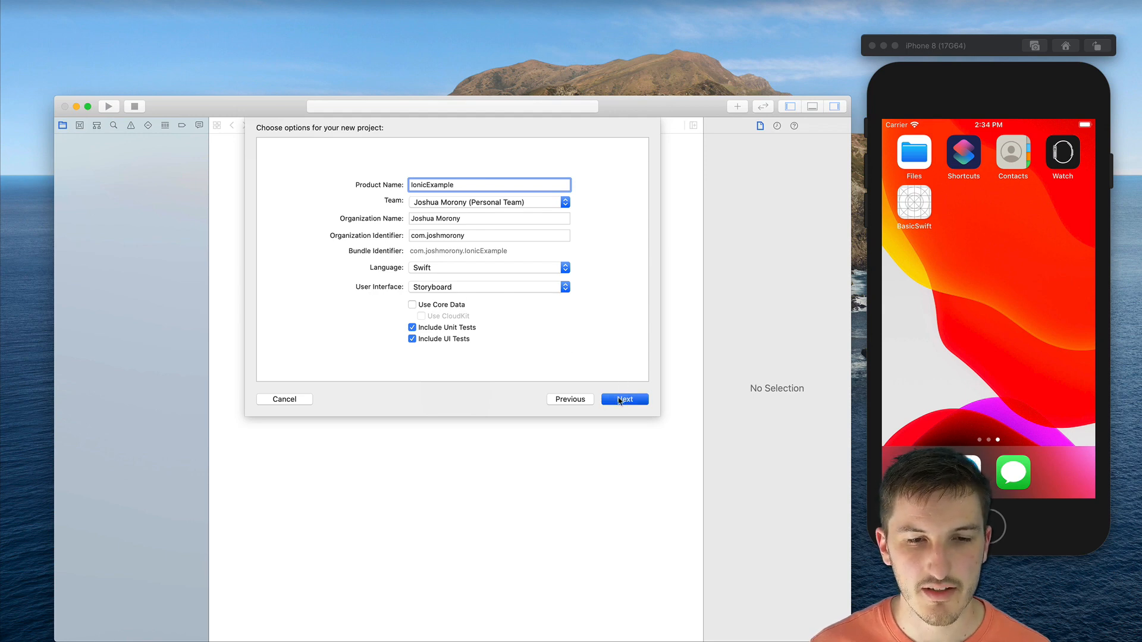
pyautogui.click(623, 400)
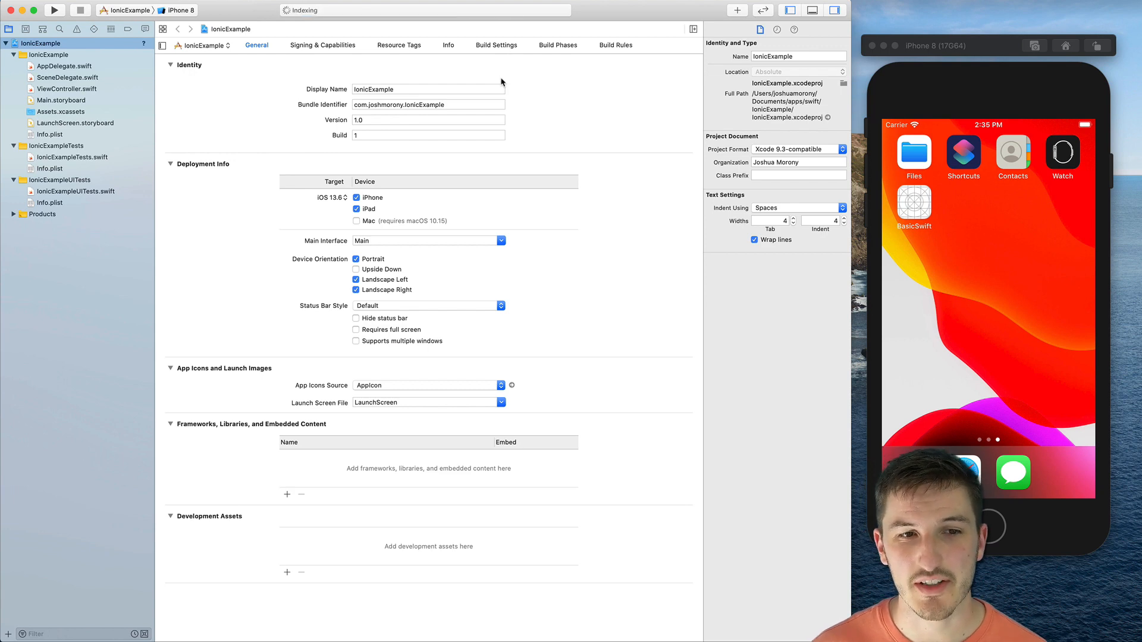
pyautogui.moveTo(134, 101)
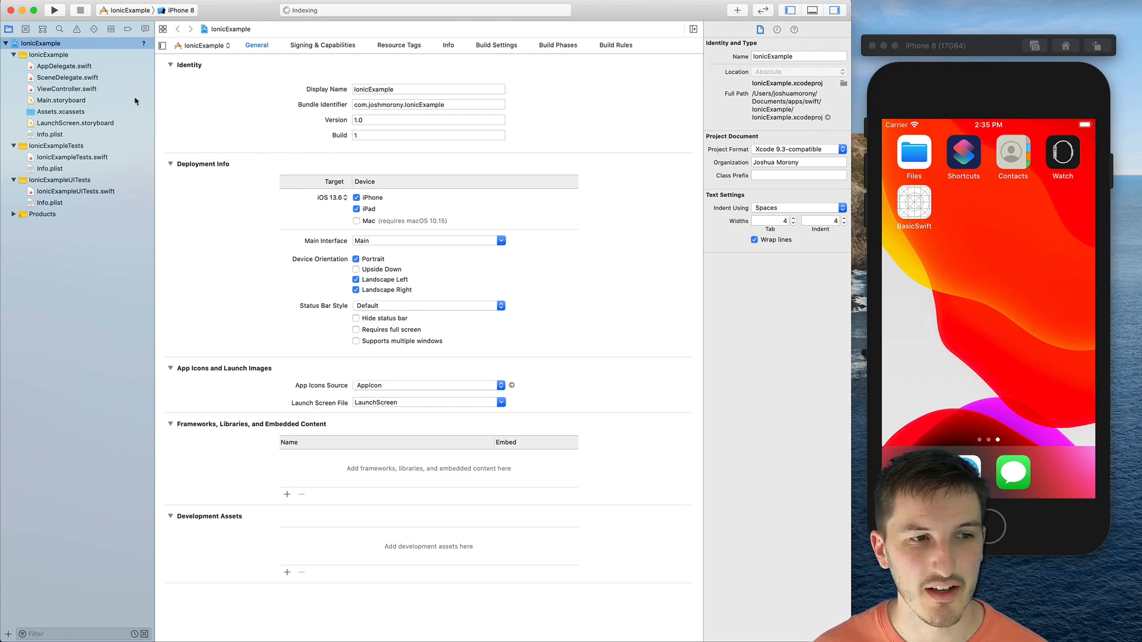
# Step: Select Main.storyboard in the Project navigator to load it in Interface Builder
pyautogui.click(73, 97)
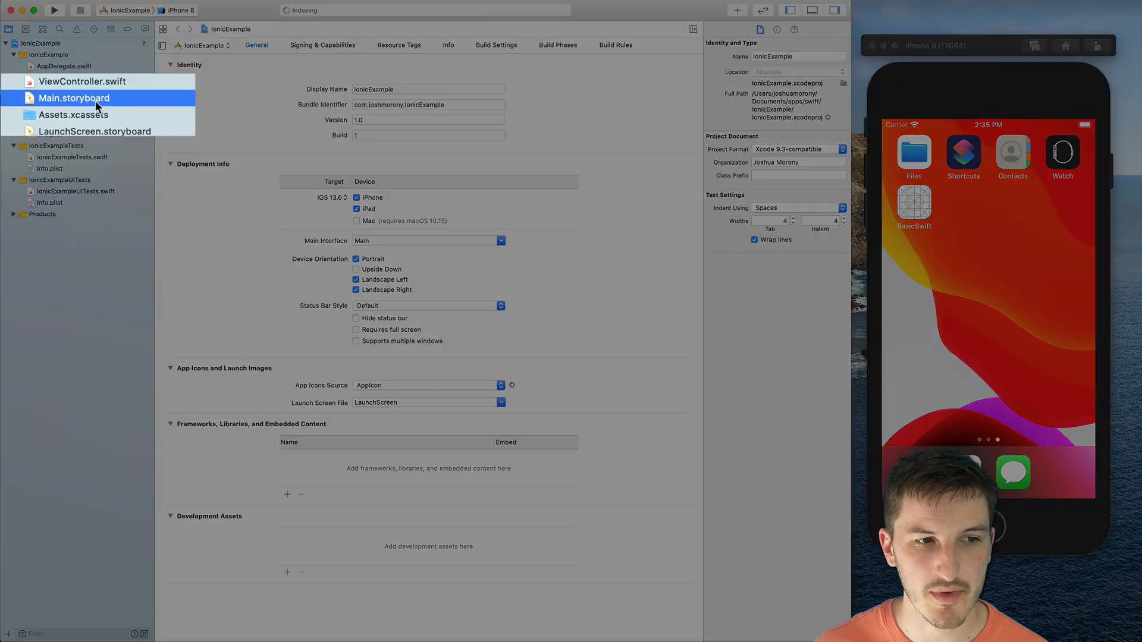
pyautogui.click(74, 100)
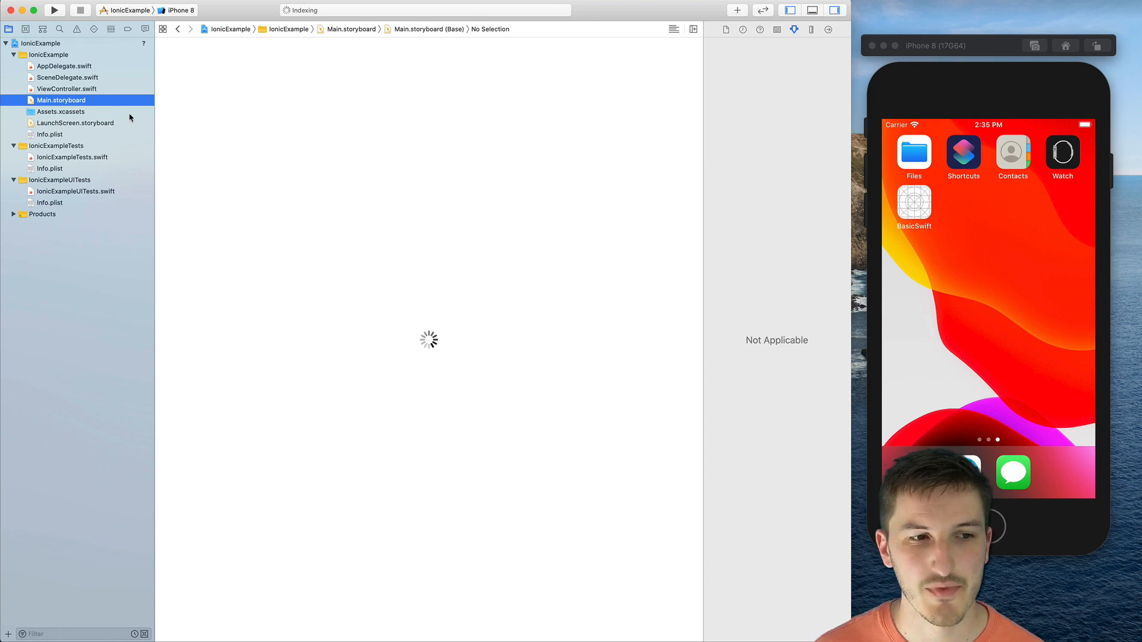
pyautogui.moveTo(185, 89)
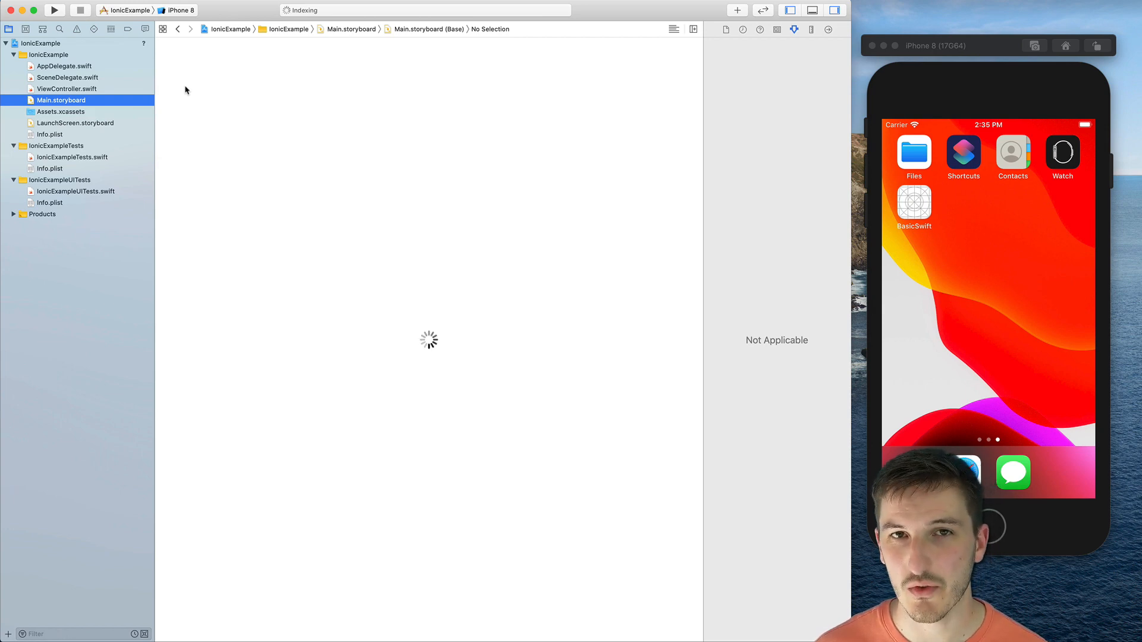
pyautogui.moveTo(138, 151)
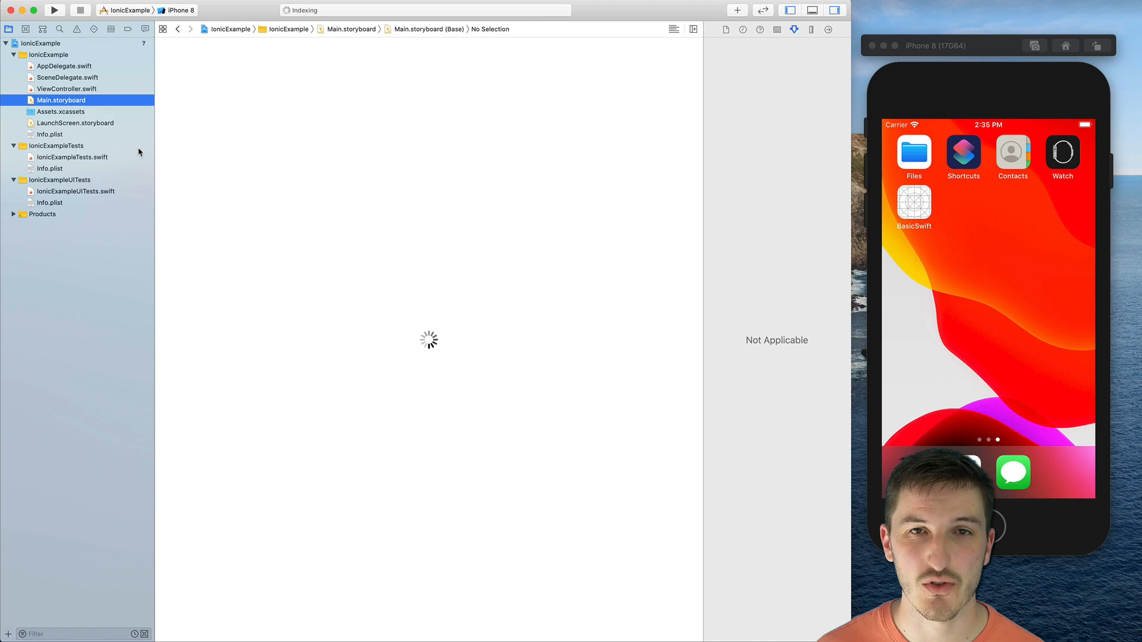
pyautogui.moveTo(262, 169)
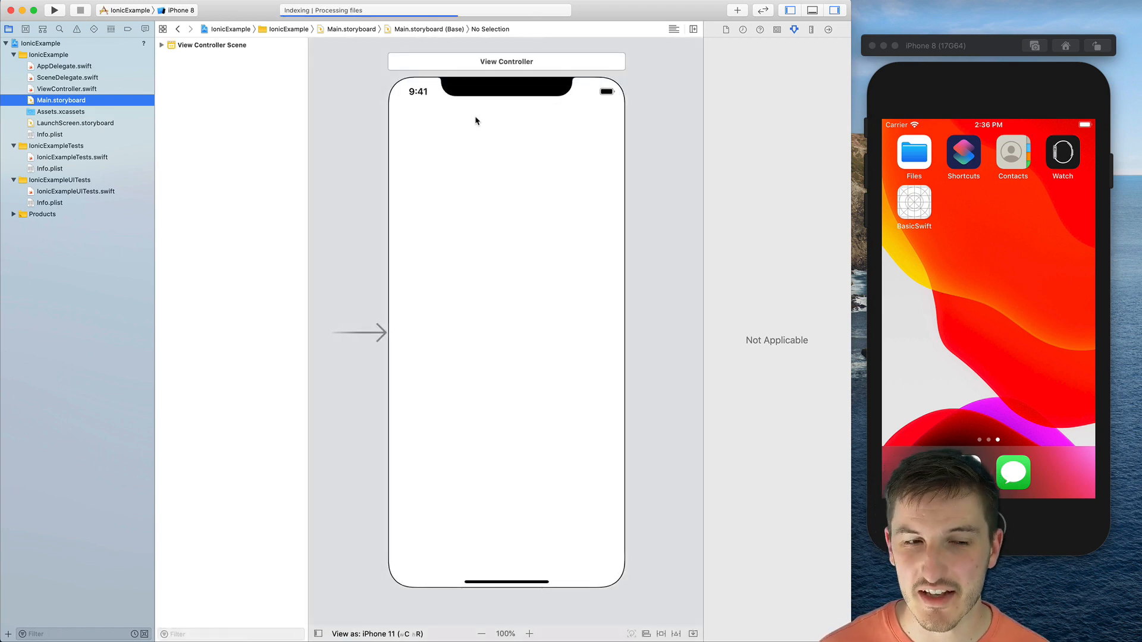
pyautogui.moveTo(517, 147)
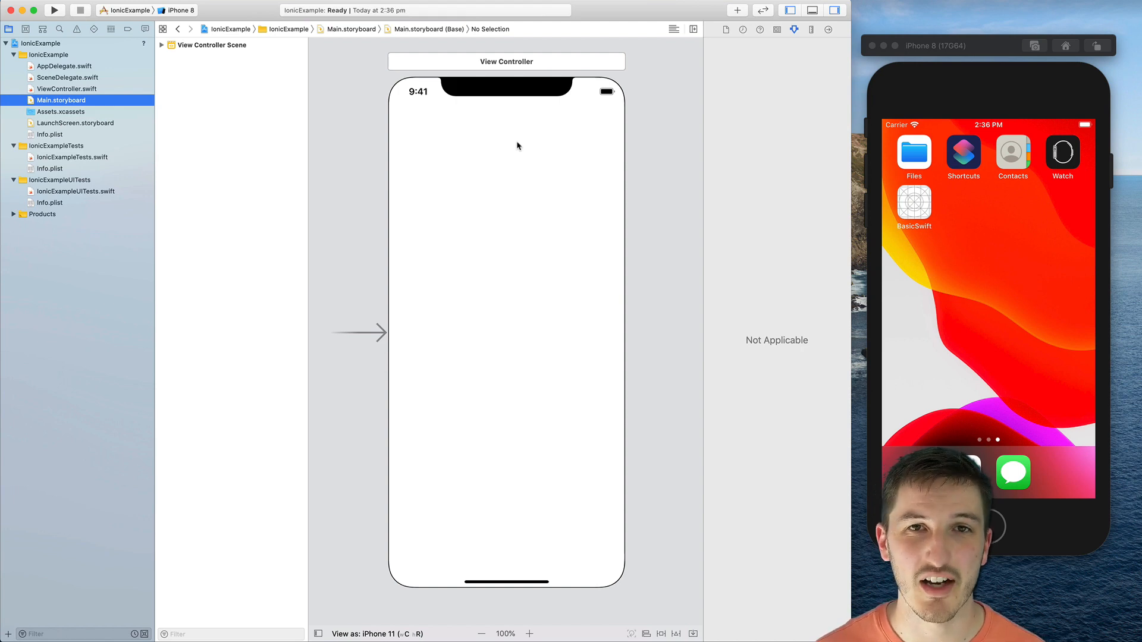
pyautogui.moveTo(452, 162)
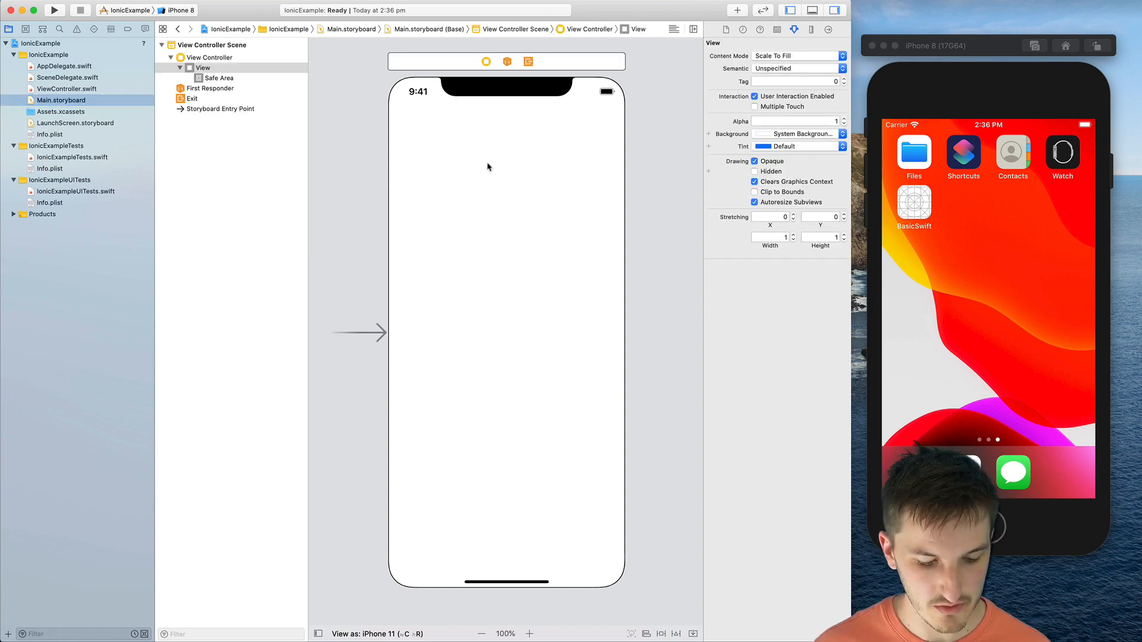
pyautogui.click(736, 10)
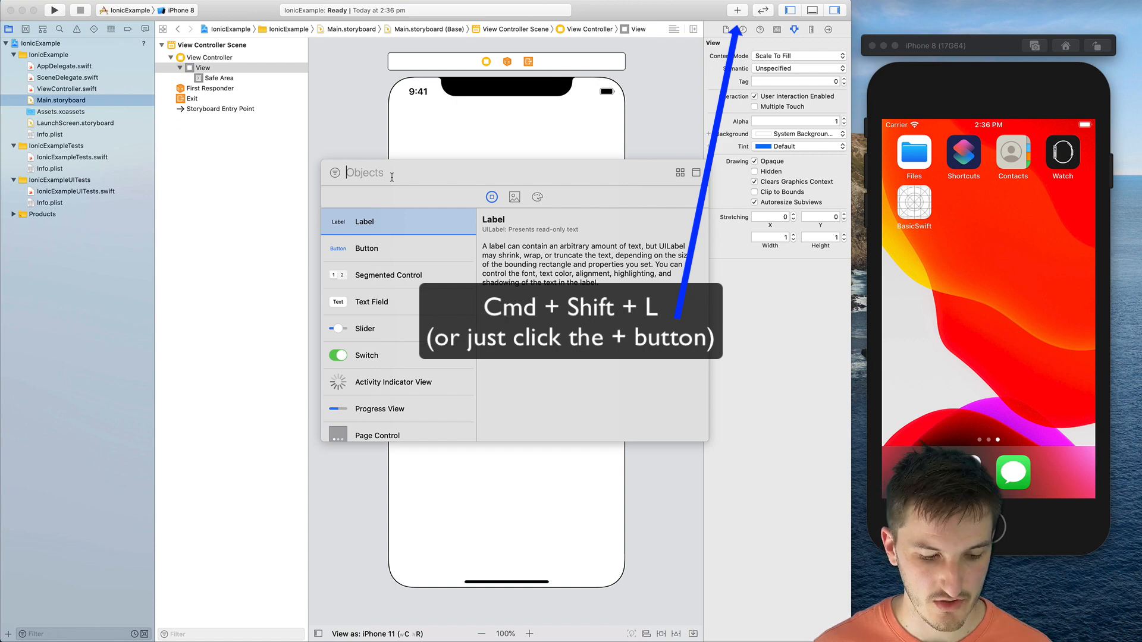
pyautogui.write('W')
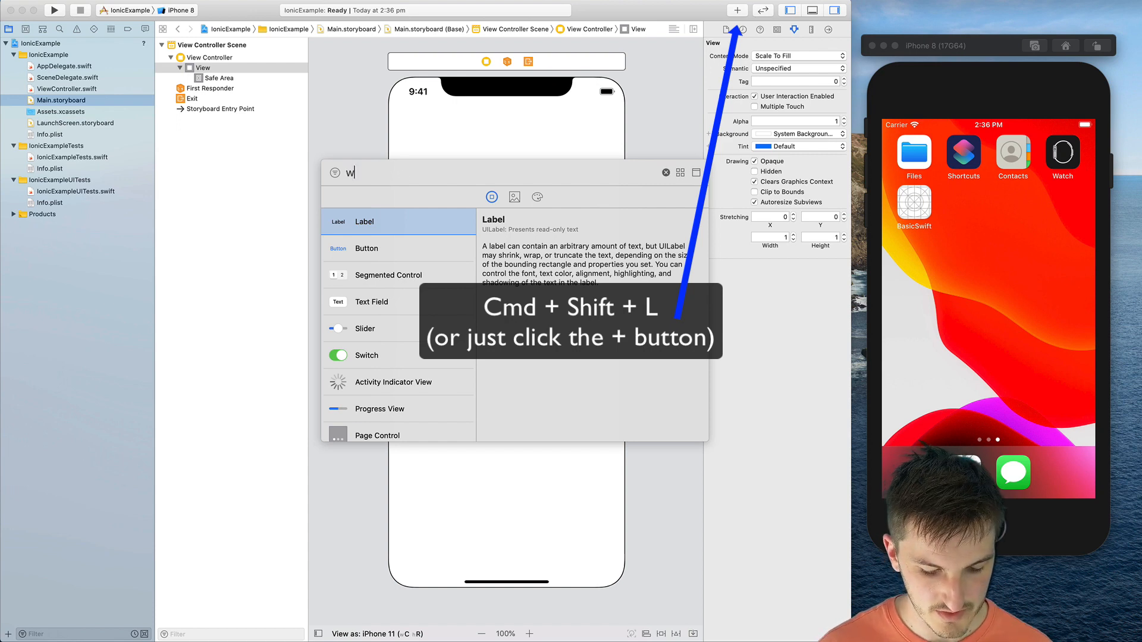
pyautogui.write('eb view')
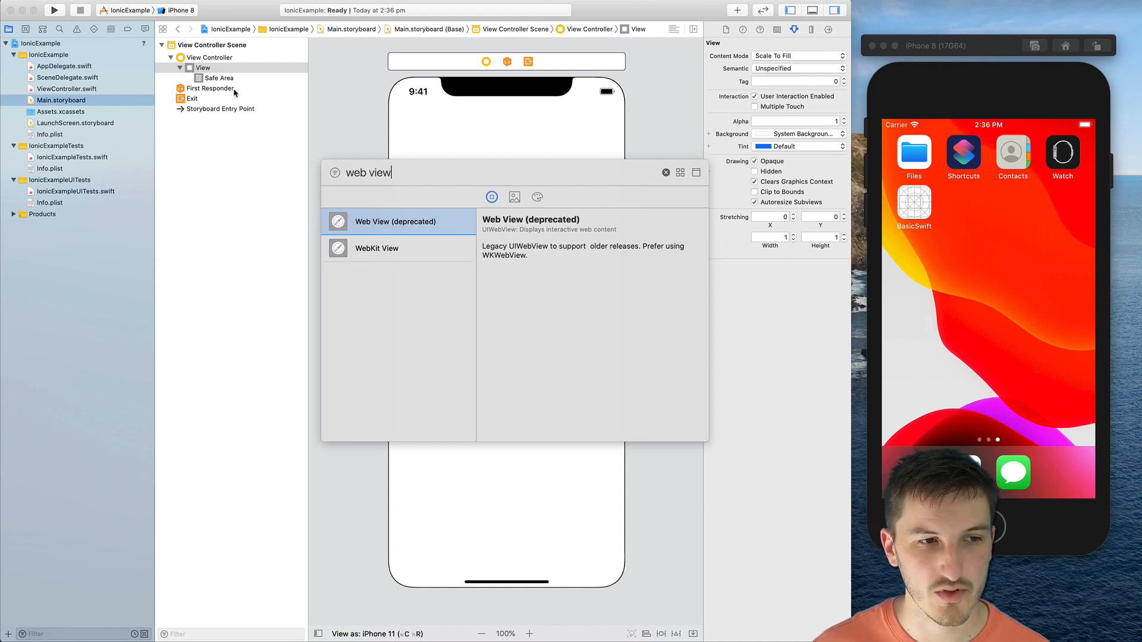
pyautogui.moveTo(460, 161)
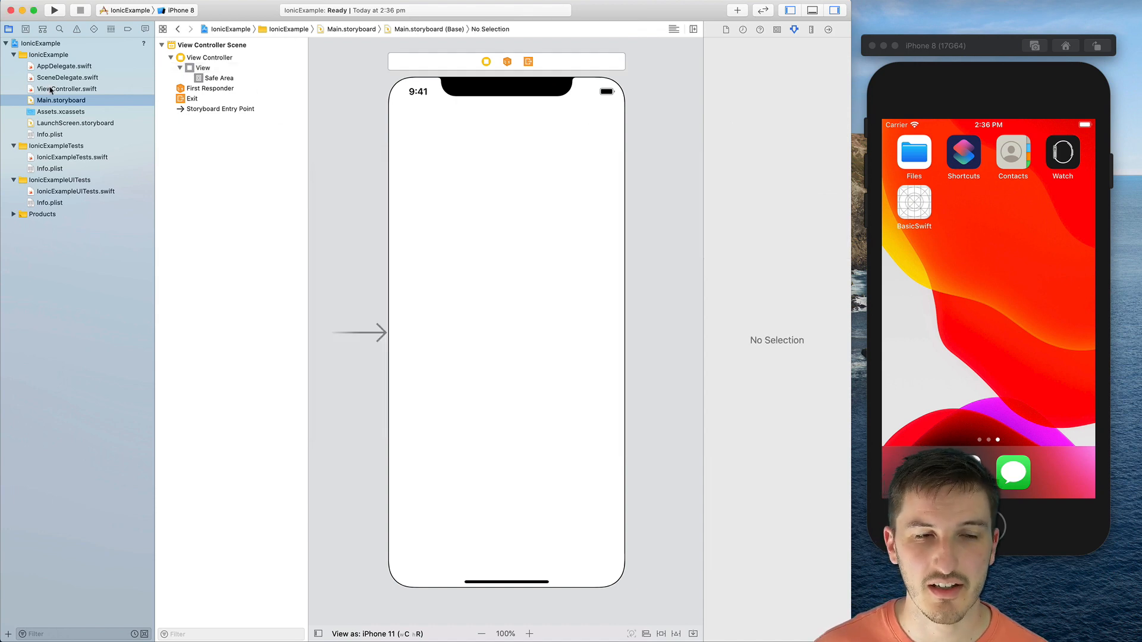
pyautogui.moveTo(243, 138)
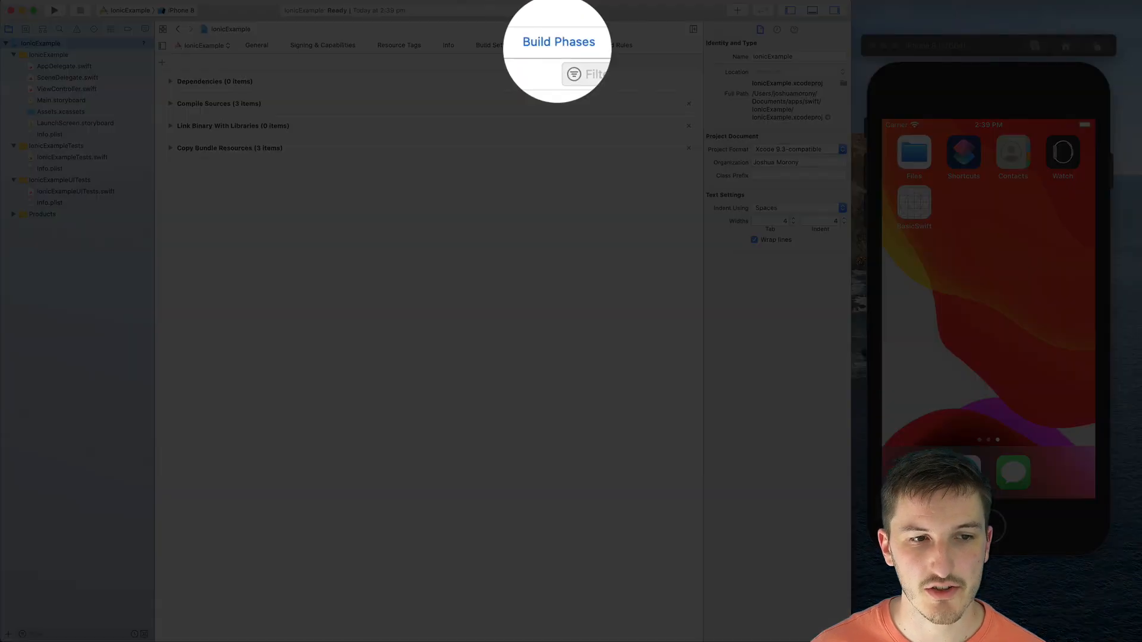
pyautogui.moveTo(268, 85)
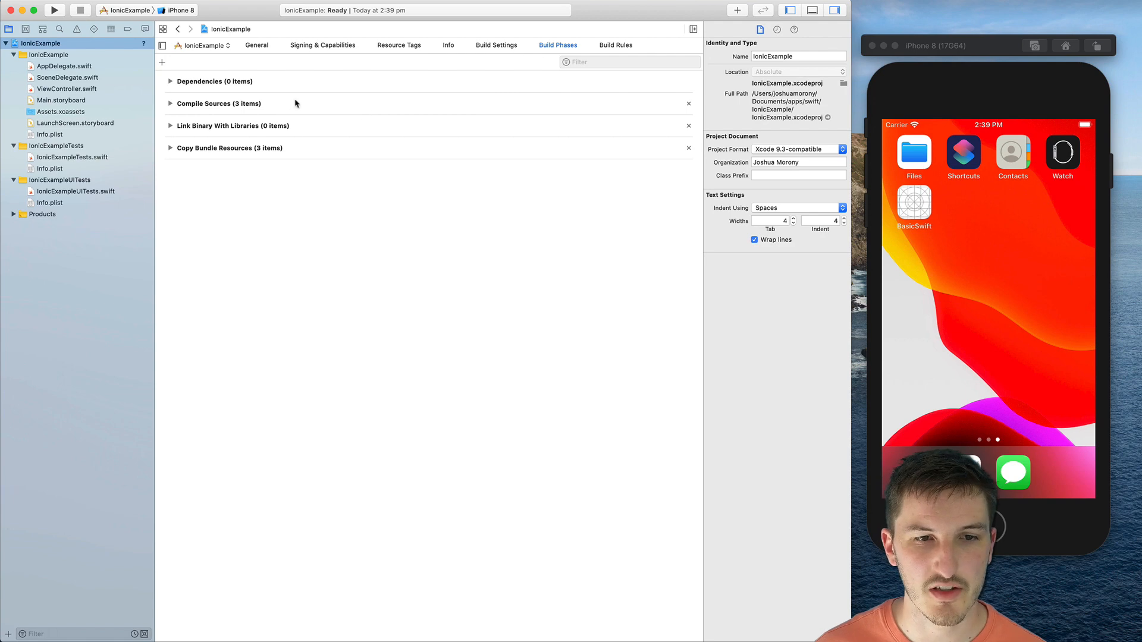
# Step: Under Link Binary With Libraries, search 'Web' and add WebKit.framework to the target
pyautogui.click(171, 125)
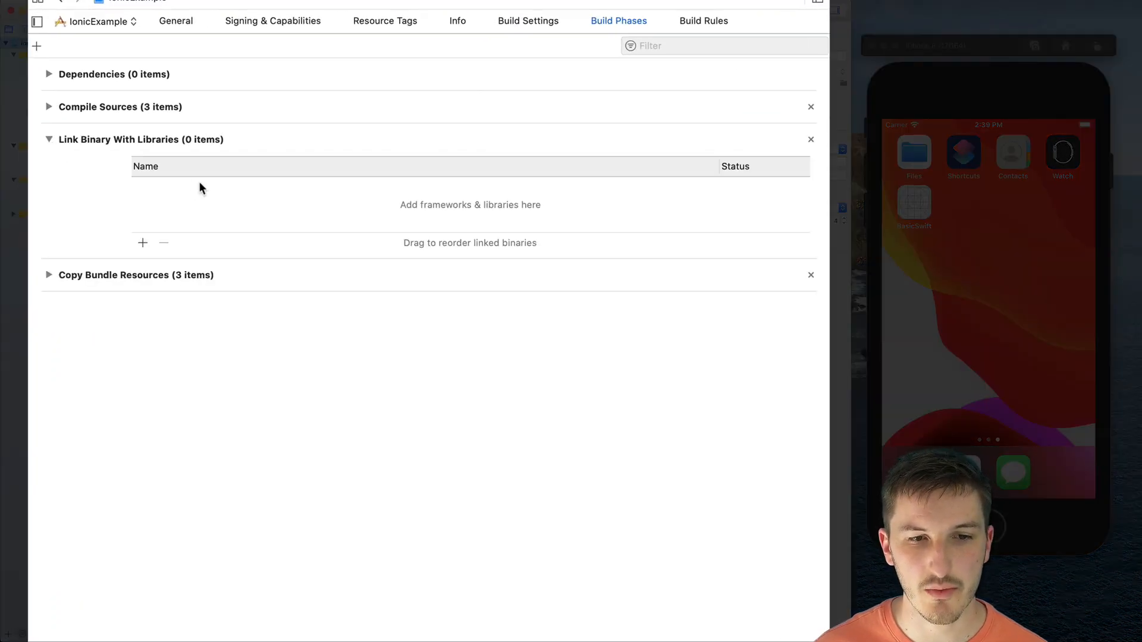
pyautogui.click(143, 243)
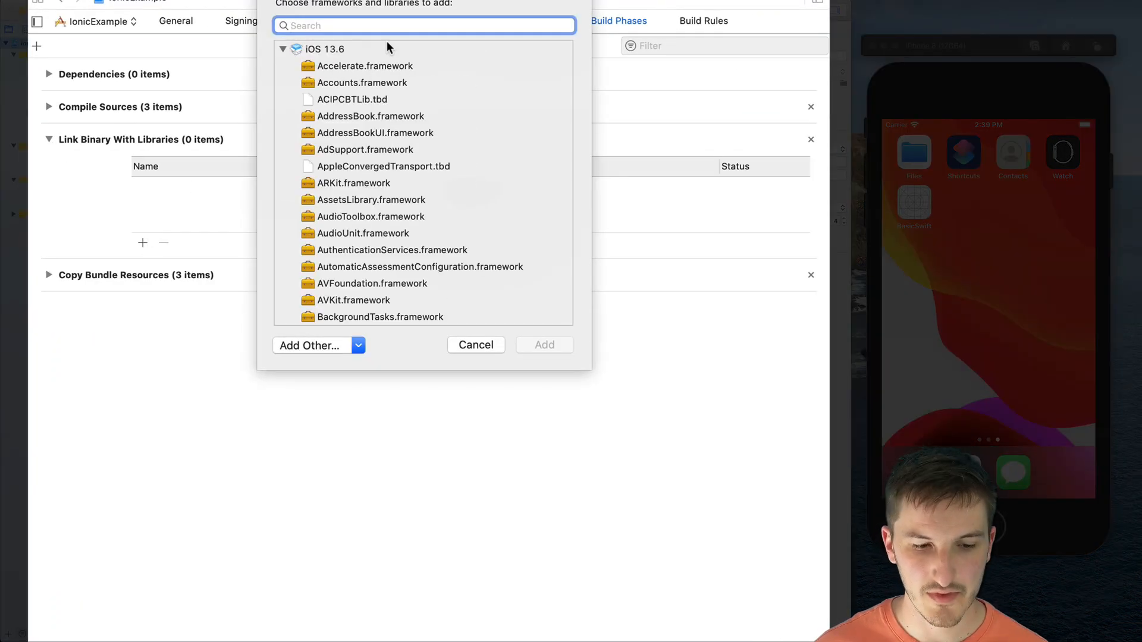
pyautogui.write('Wk')
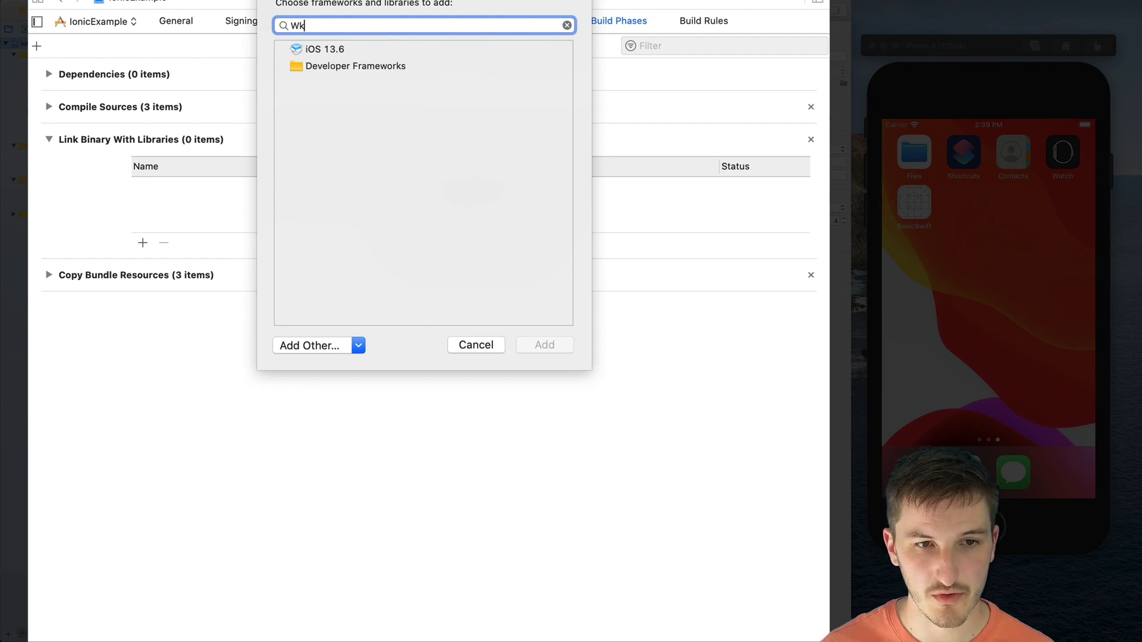
pyautogui.write('eb')
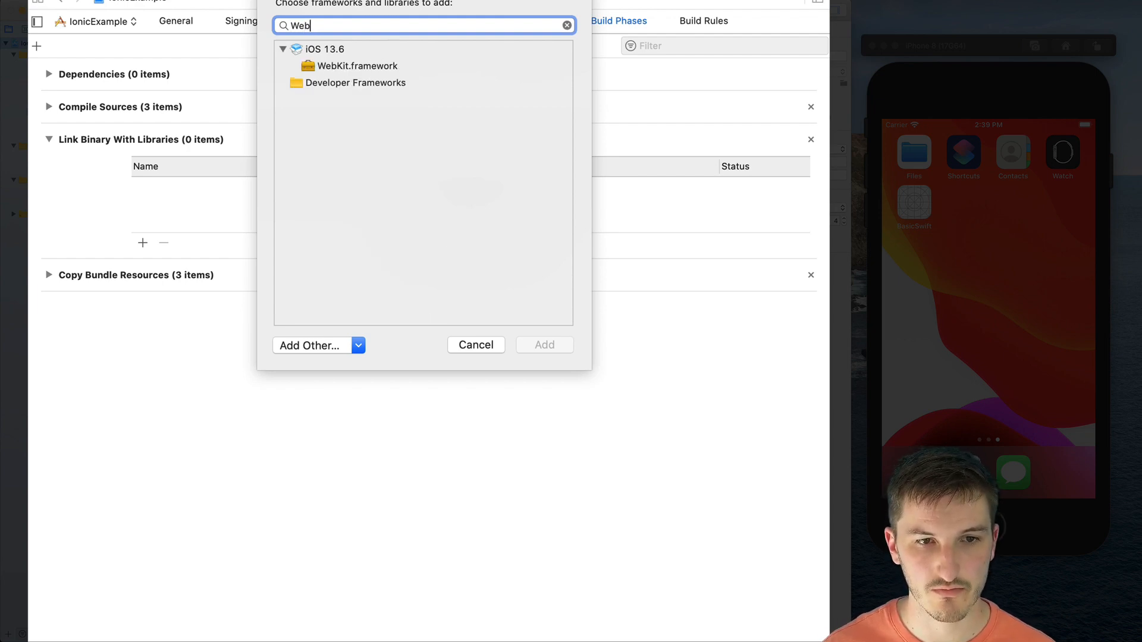
pyautogui.click(356, 65)
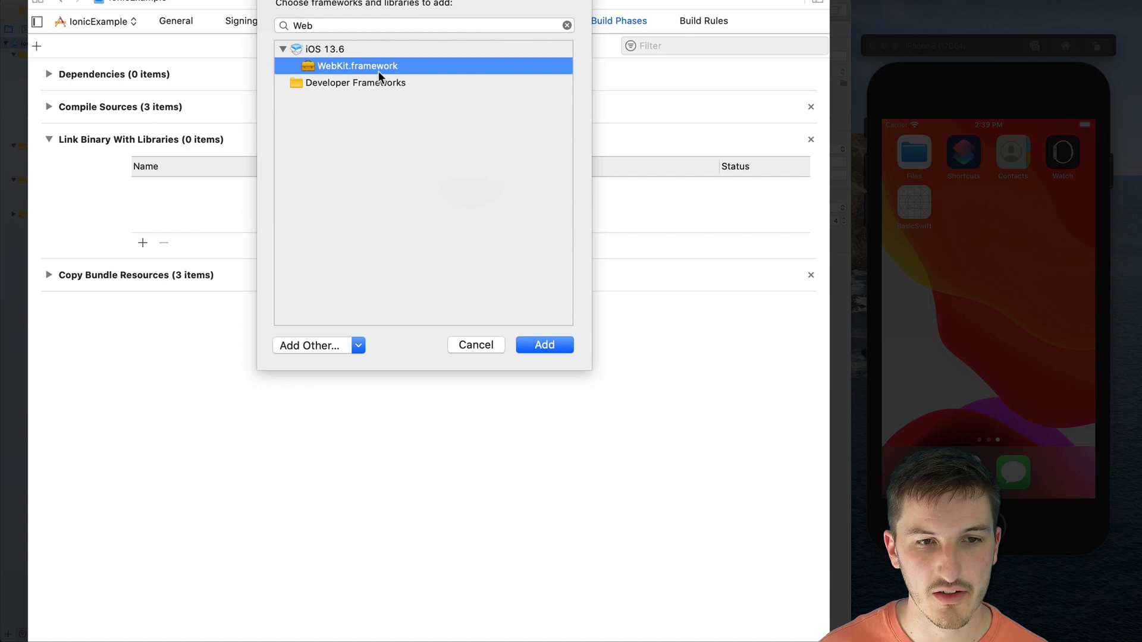
pyautogui.click(544, 345)
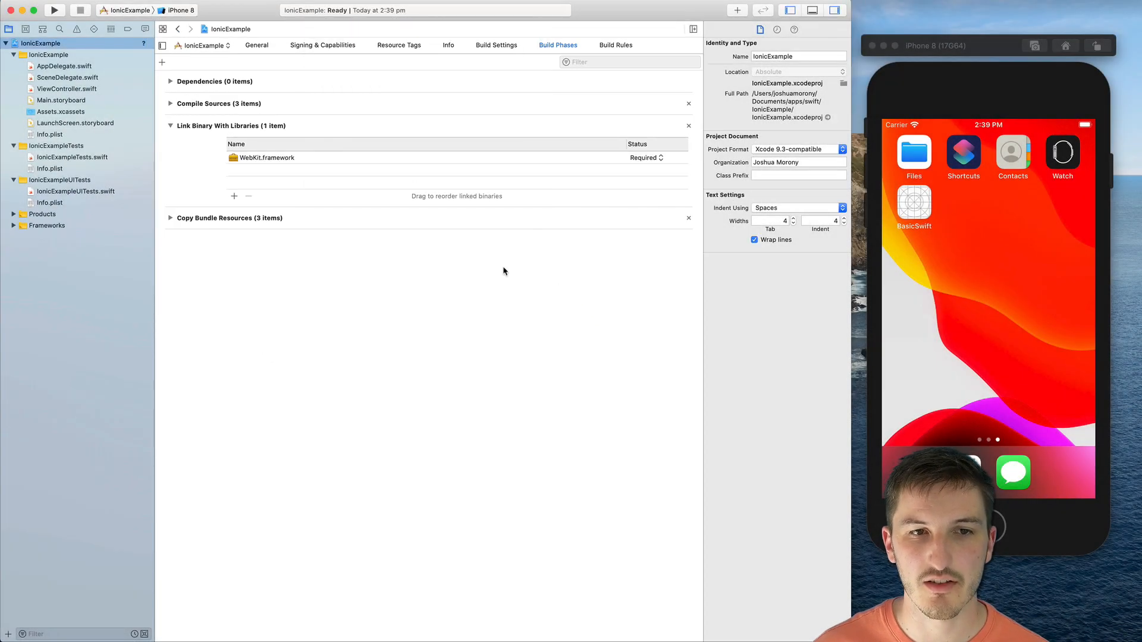
pyautogui.moveTo(320, 157)
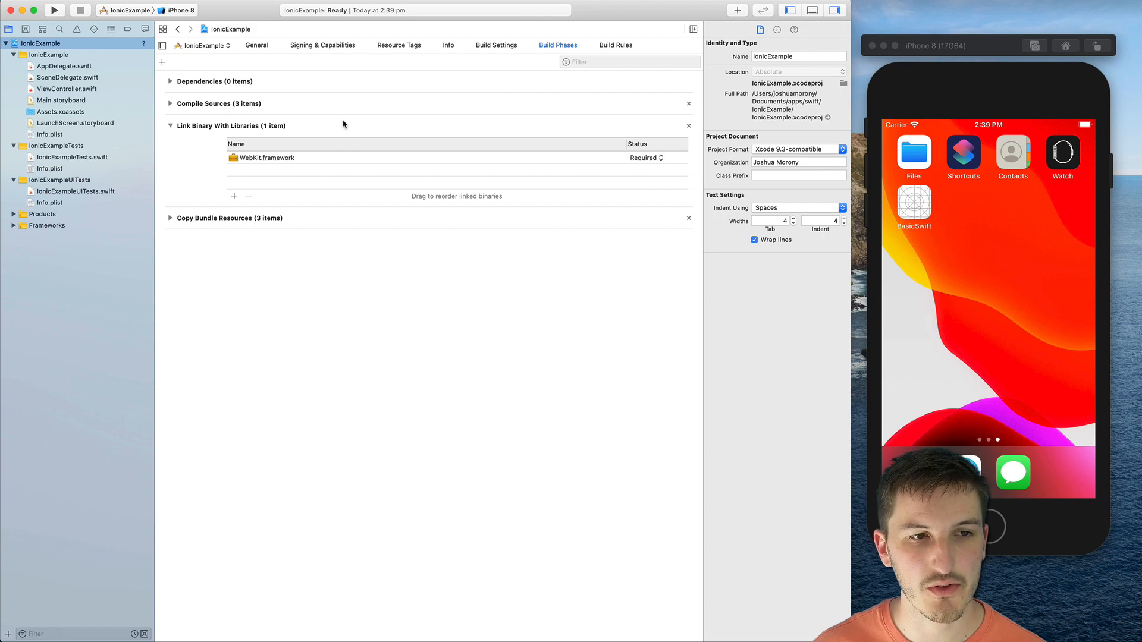
pyautogui.moveTo(381, 82)
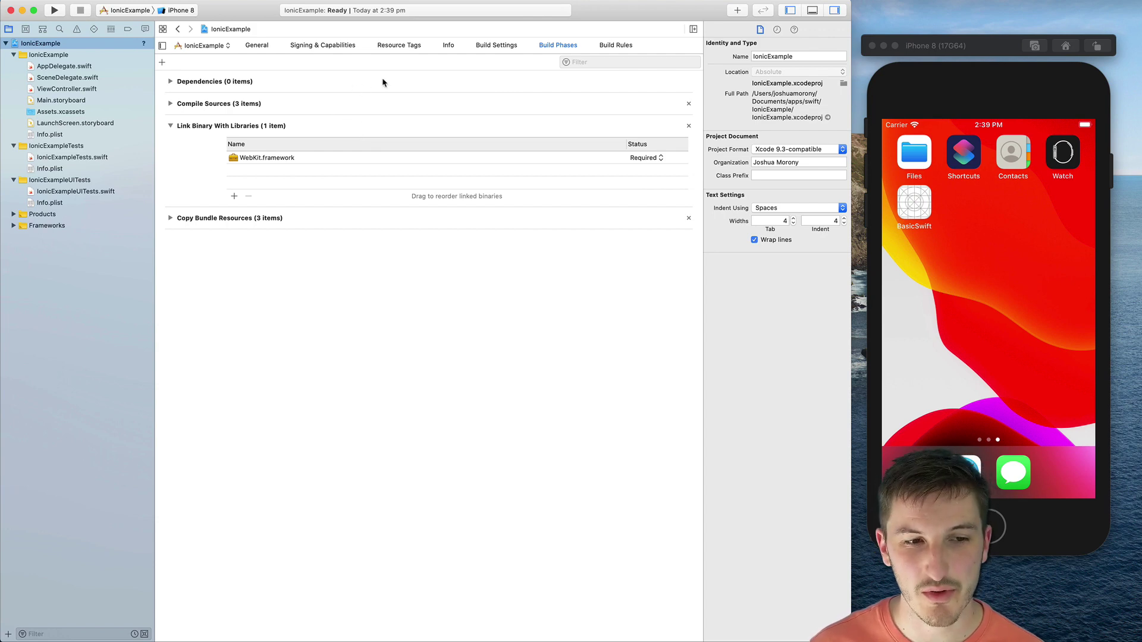
pyautogui.moveTo(385, 80)
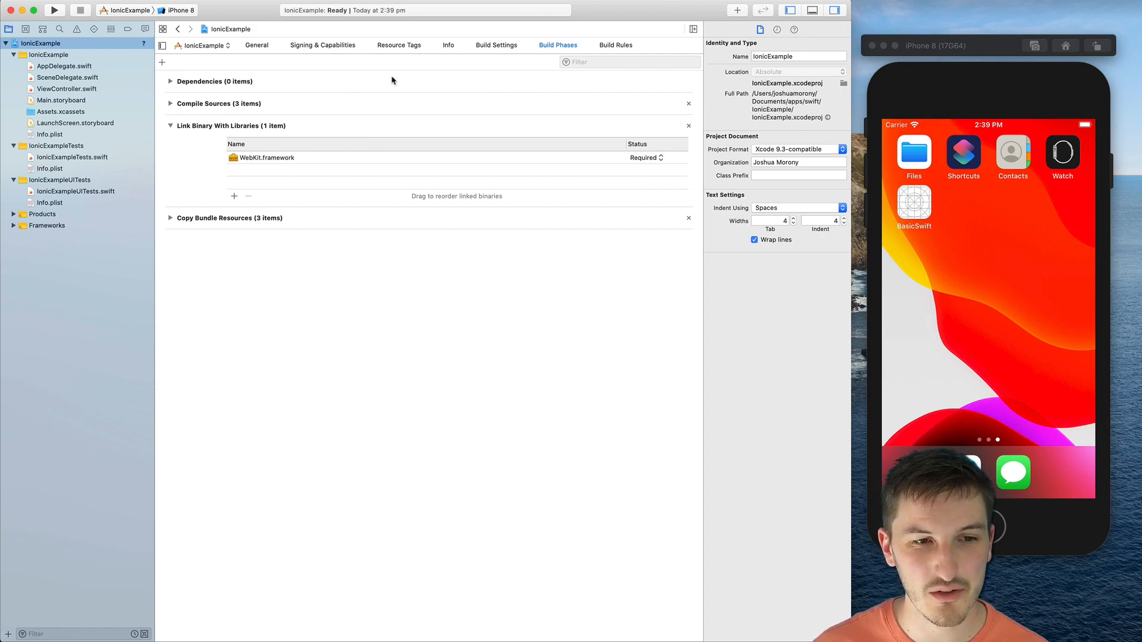
pyautogui.moveTo(380, 135)
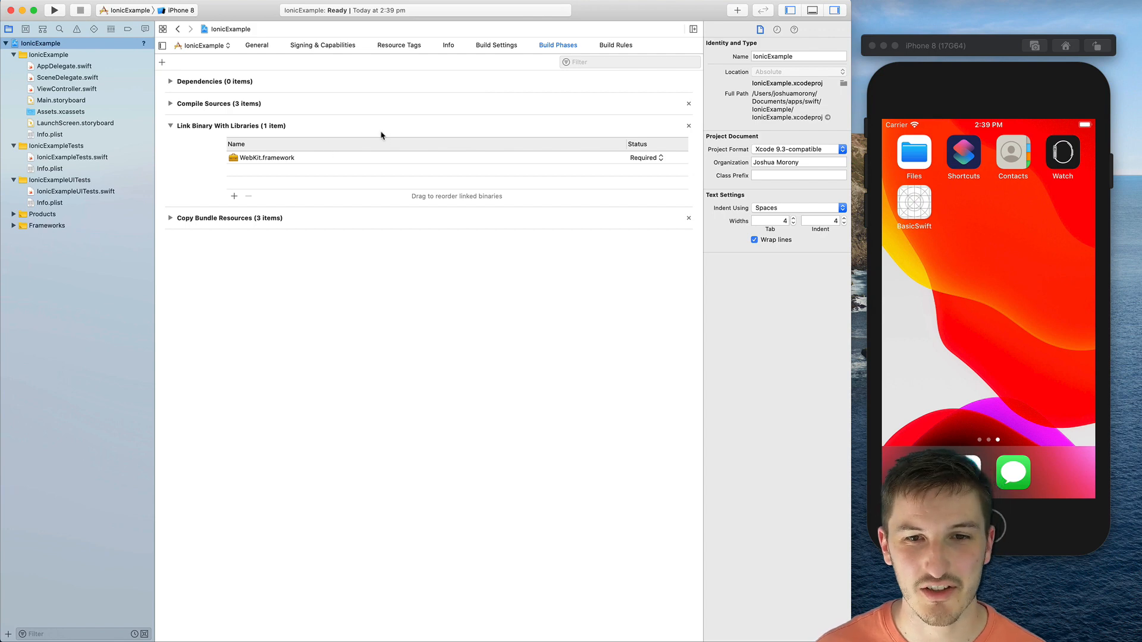
pyautogui.moveTo(353, 307)
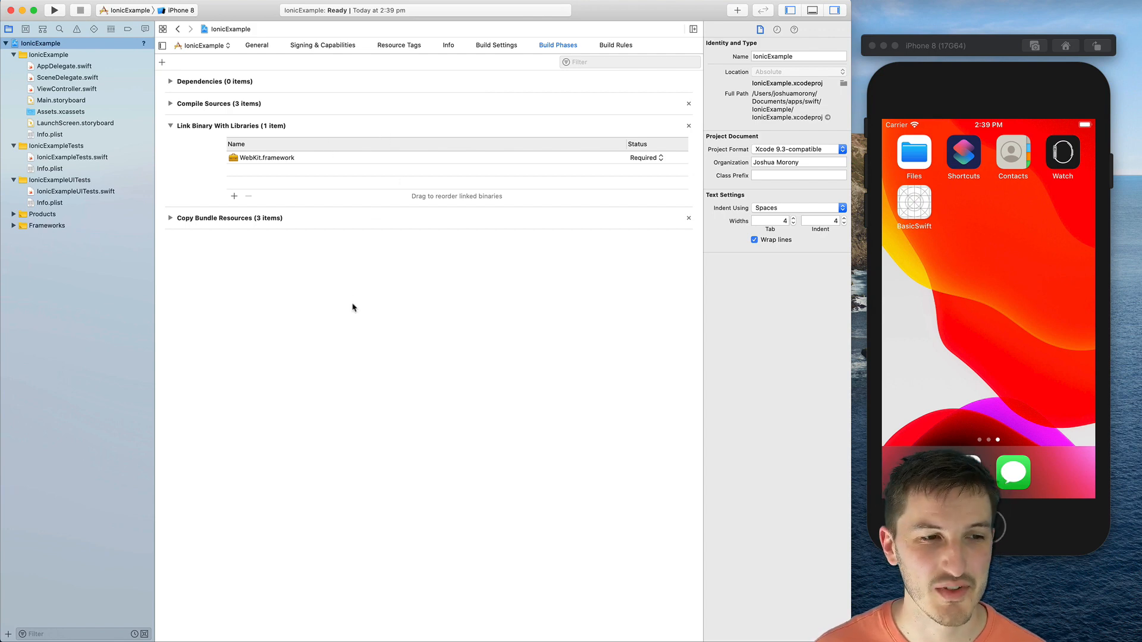
pyautogui.moveTo(268, 48)
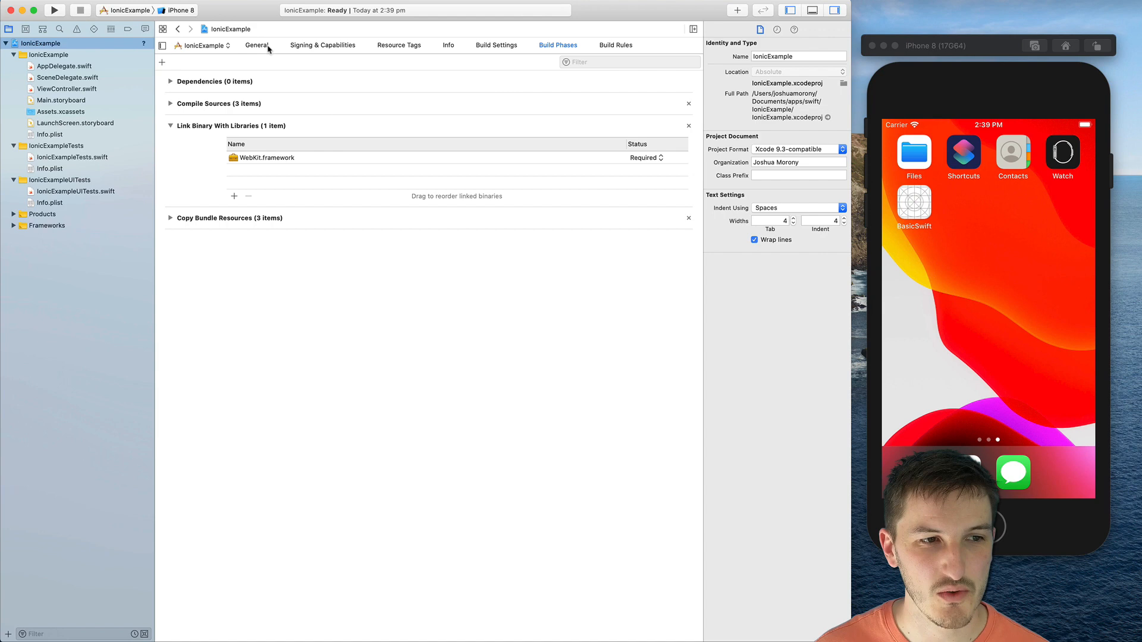
pyautogui.moveTo(150, 92)
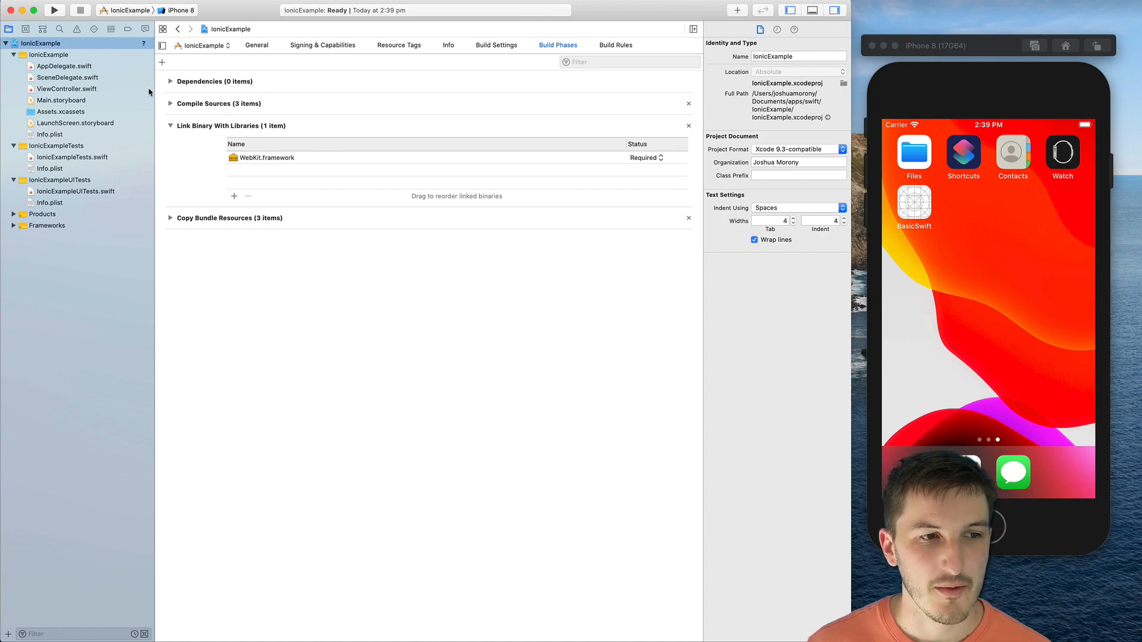
# Step: In ViewController.swift, add 'import WebKit' for the WKWebView setup
pyautogui.click(67, 88)
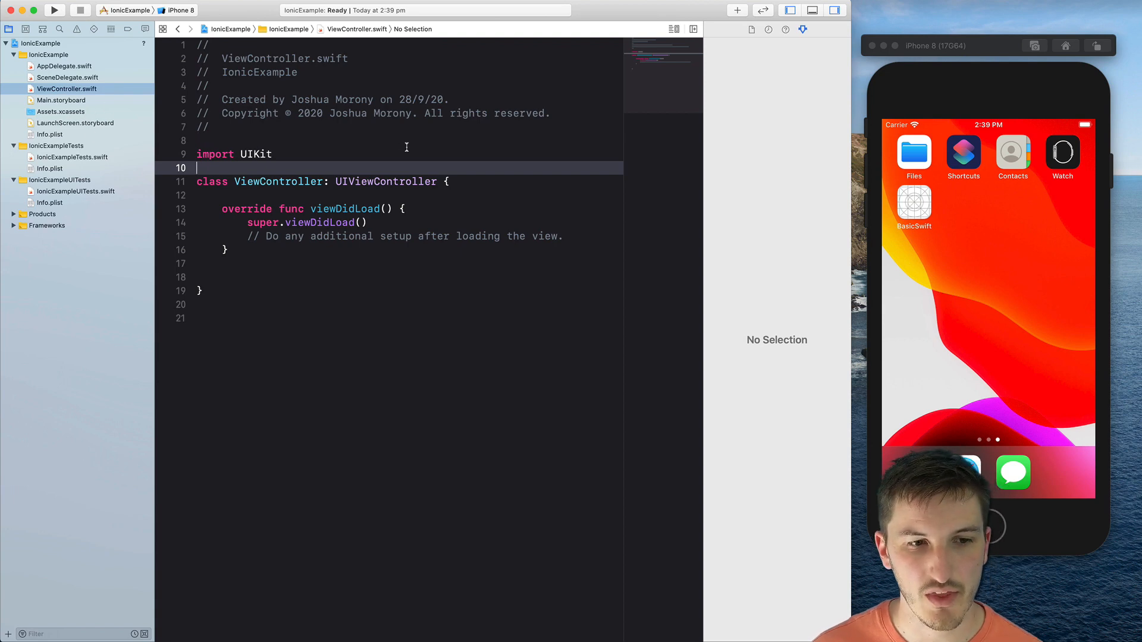
pyautogui.write('import W')
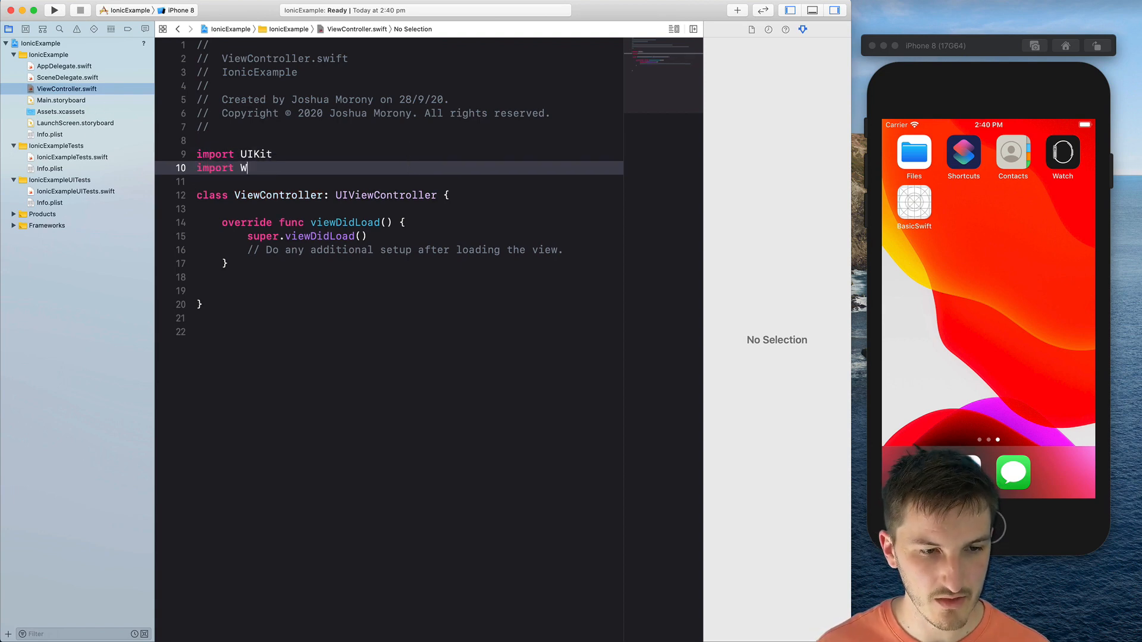
pyautogui.write('ebKit')
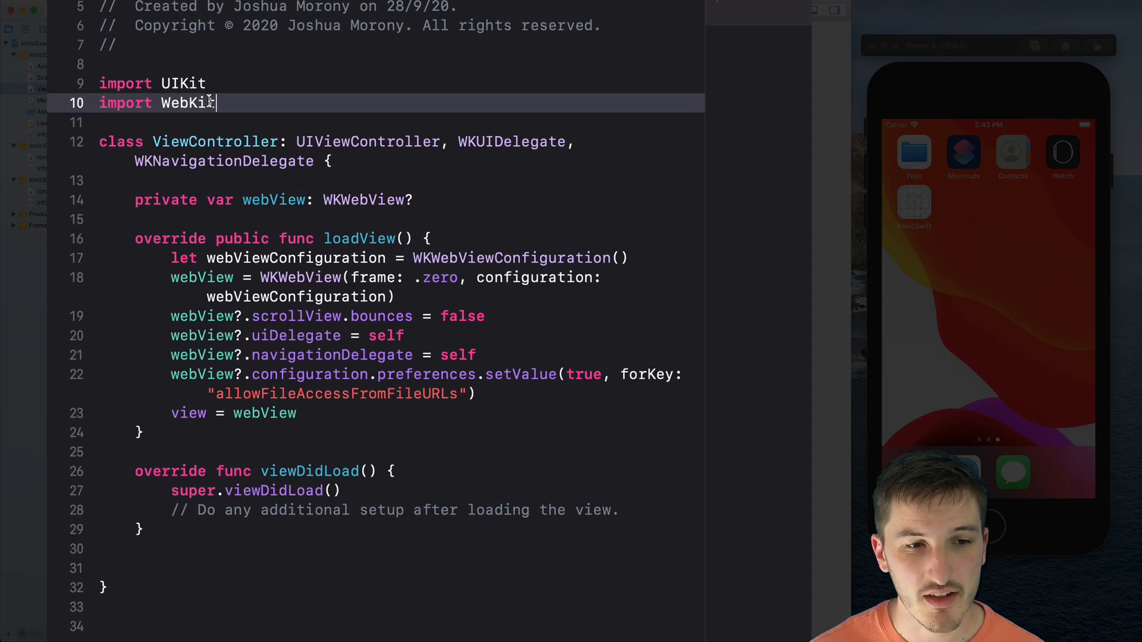
# Step: Review the webView property code, then bring up the capacitor-test folder with its www build in Finder
pyautogui.doubleClick(187, 82)
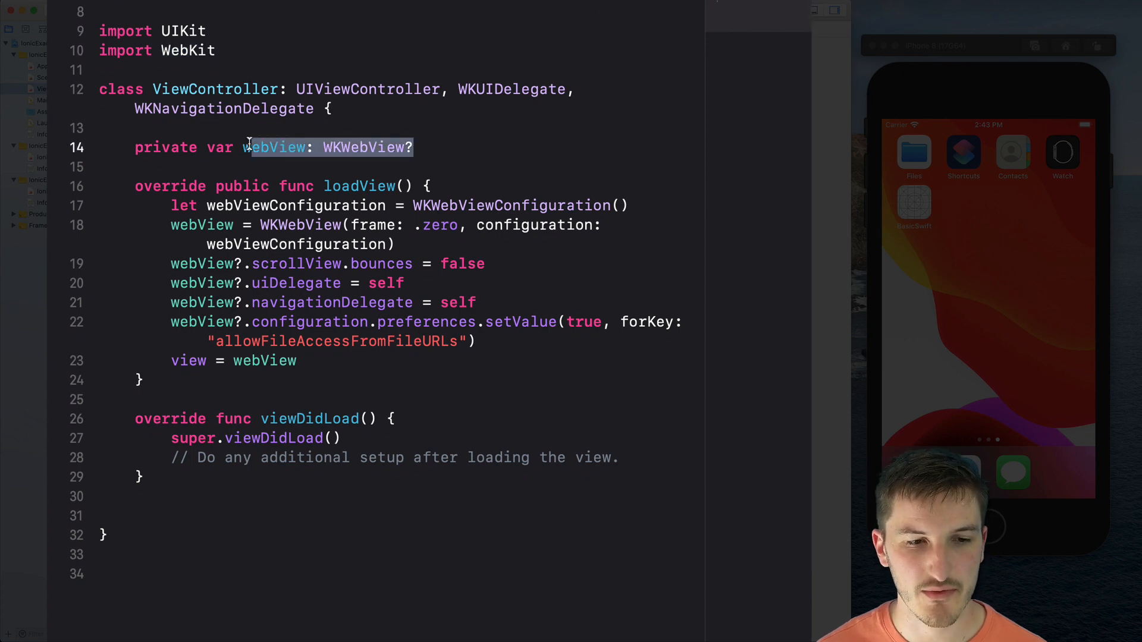
pyautogui.click(290, 205)
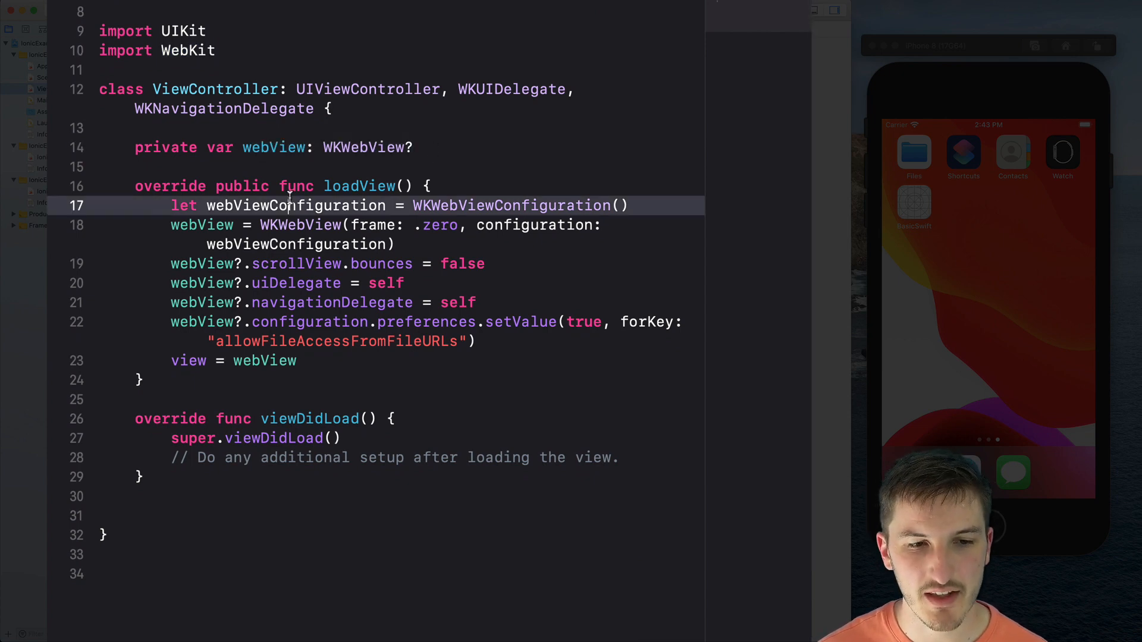
pyautogui.scroll(3)
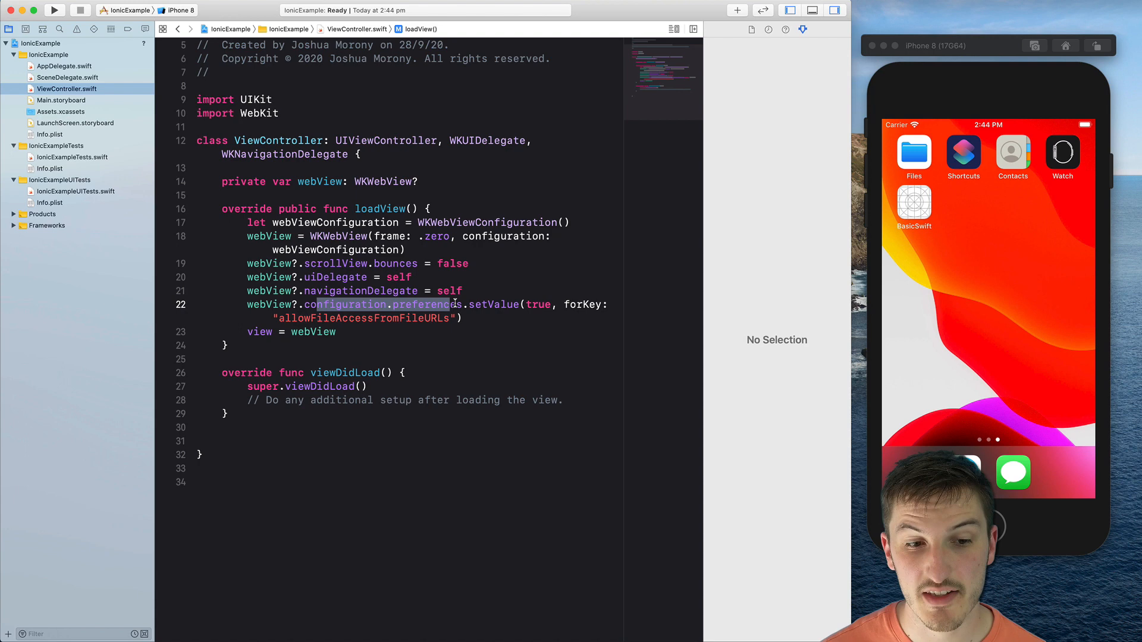
pyautogui.click(466, 319)
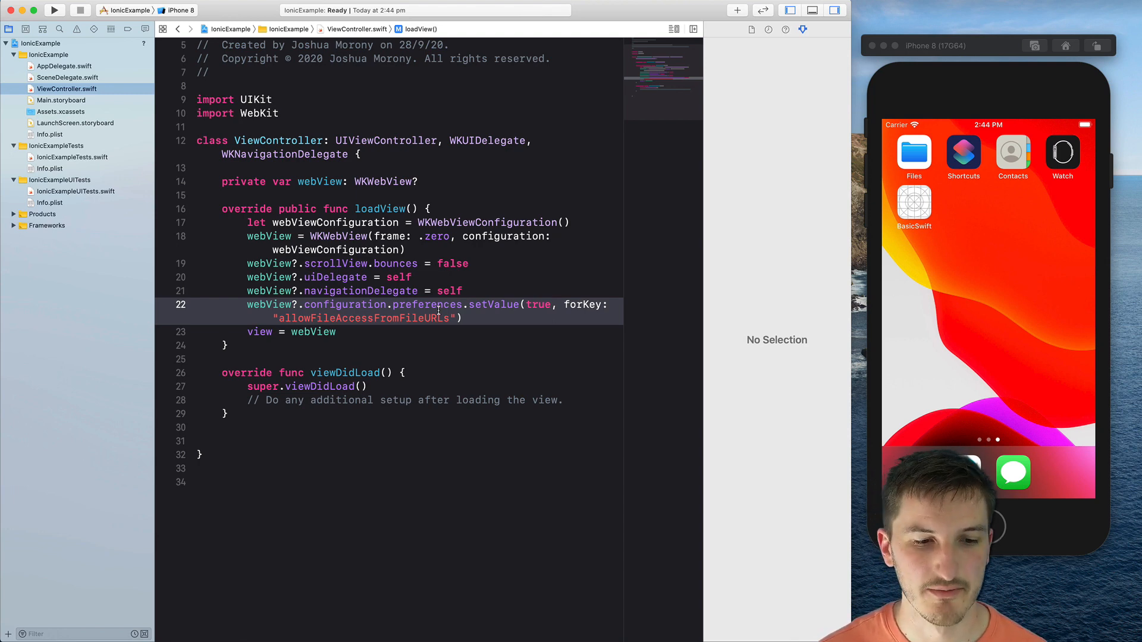
pyautogui.click(444, 345)
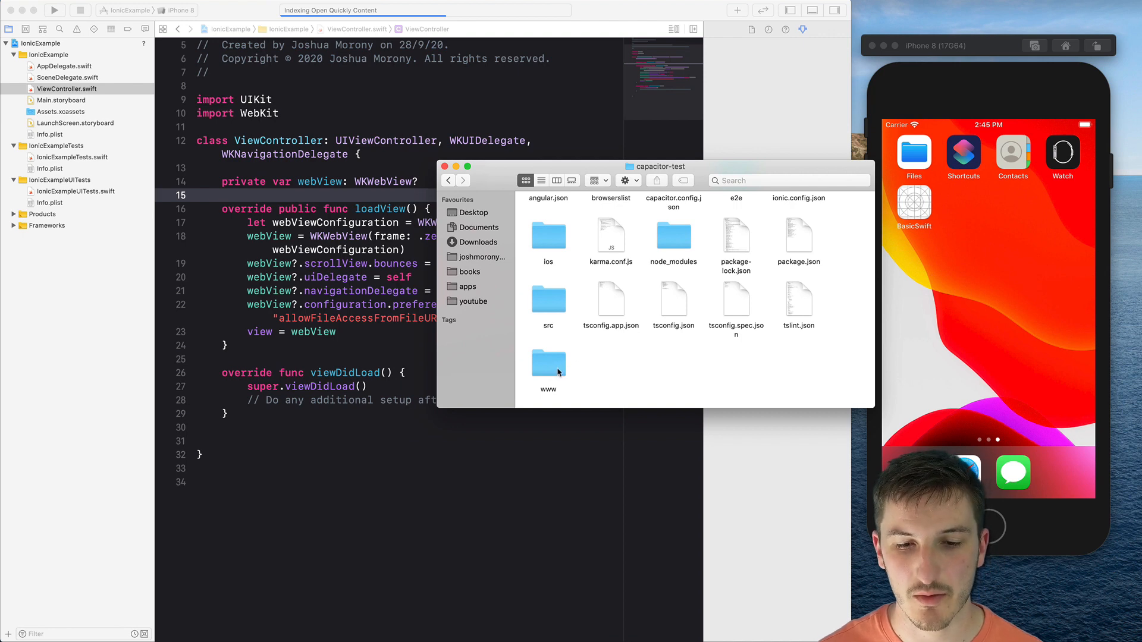
# Step: Drag www into the project with Copy items if needed and folder references, then finish
pyautogui.click(547, 361)
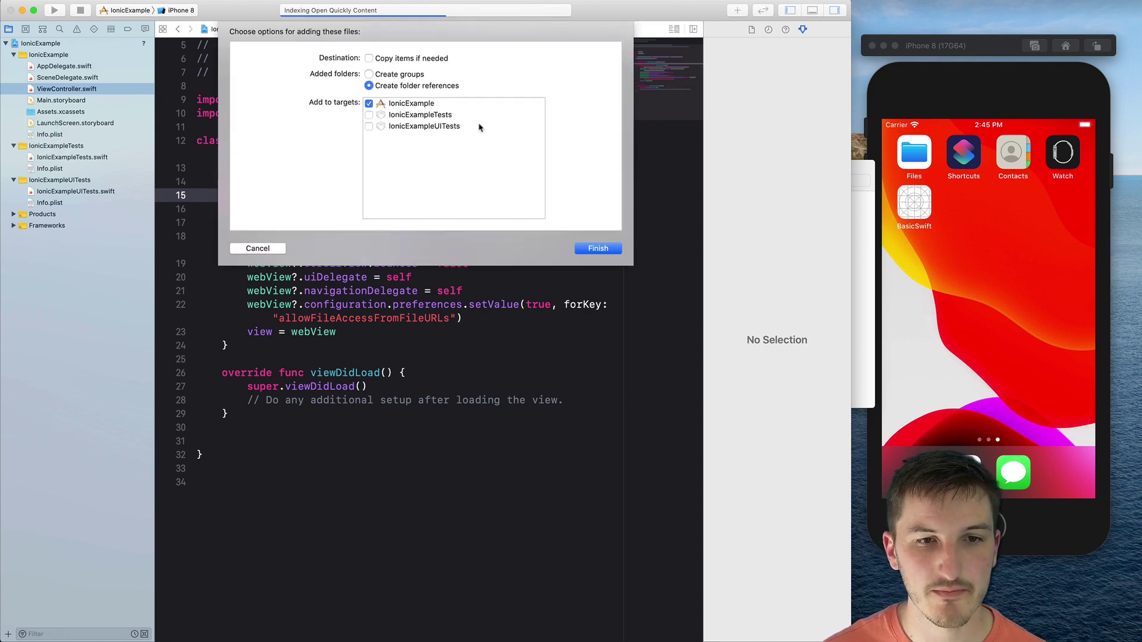
pyautogui.click(369, 58)
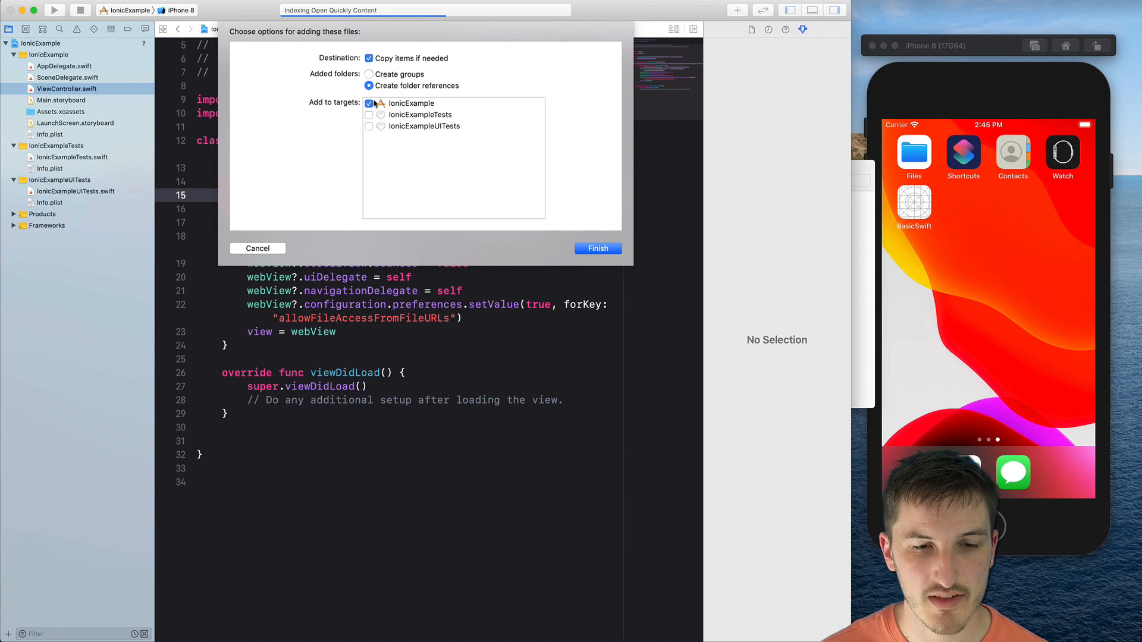
pyautogui.moveTo(566, 213)
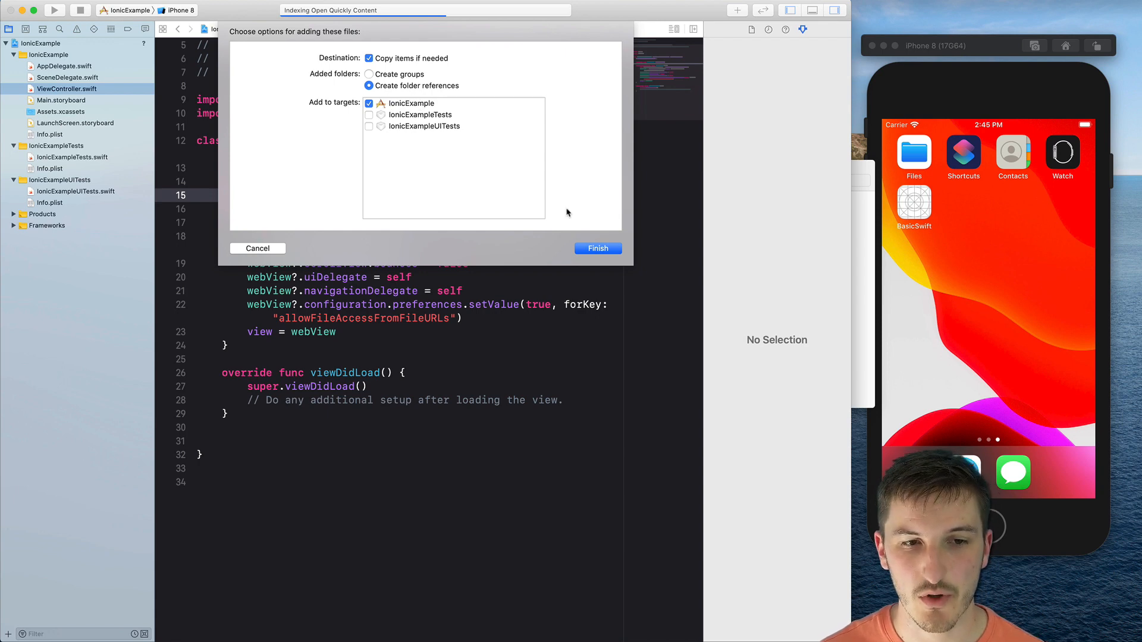
pyautogui.click(597, 249)
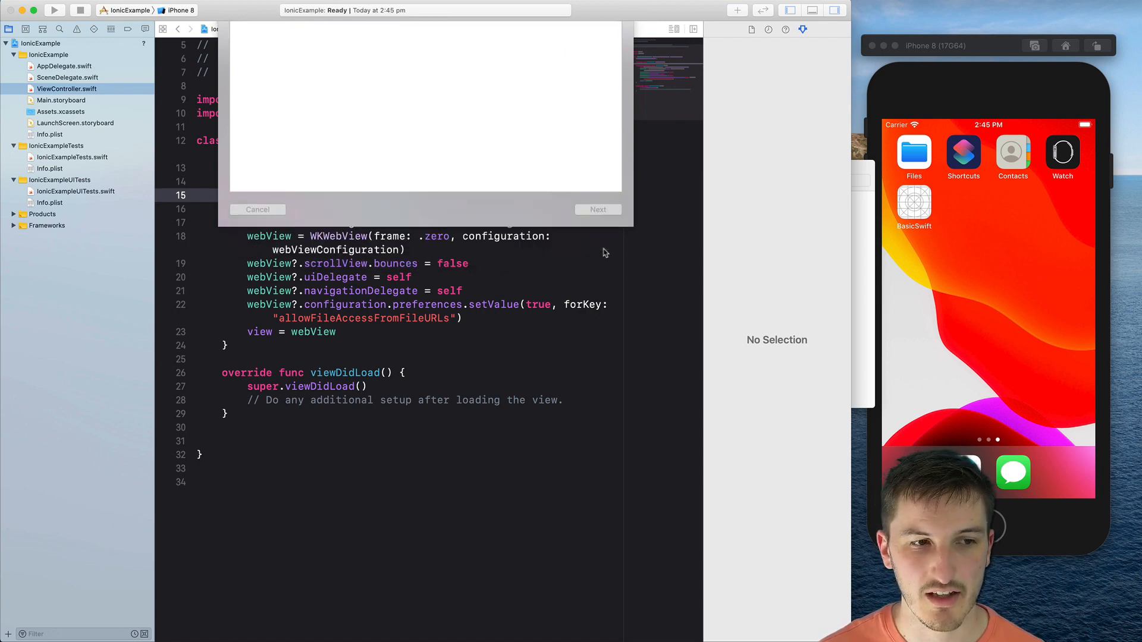
pyautogui.click(257, 209)
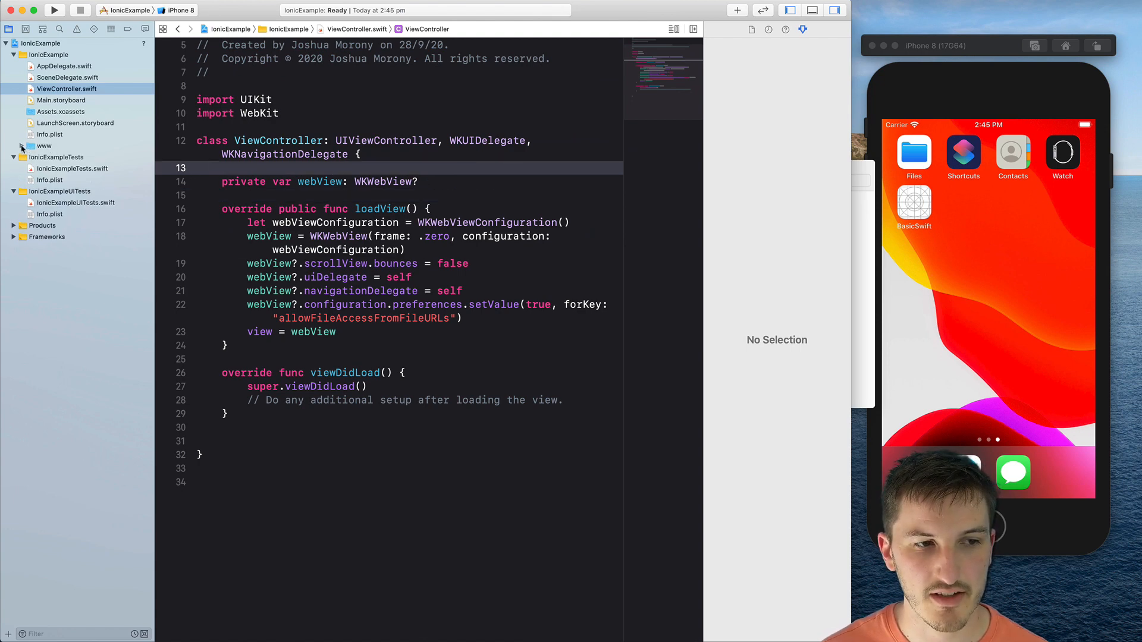
# Step: Browse the www group in the navigator and select index.html to show it in the editor
pyautogui.click(22, 146)
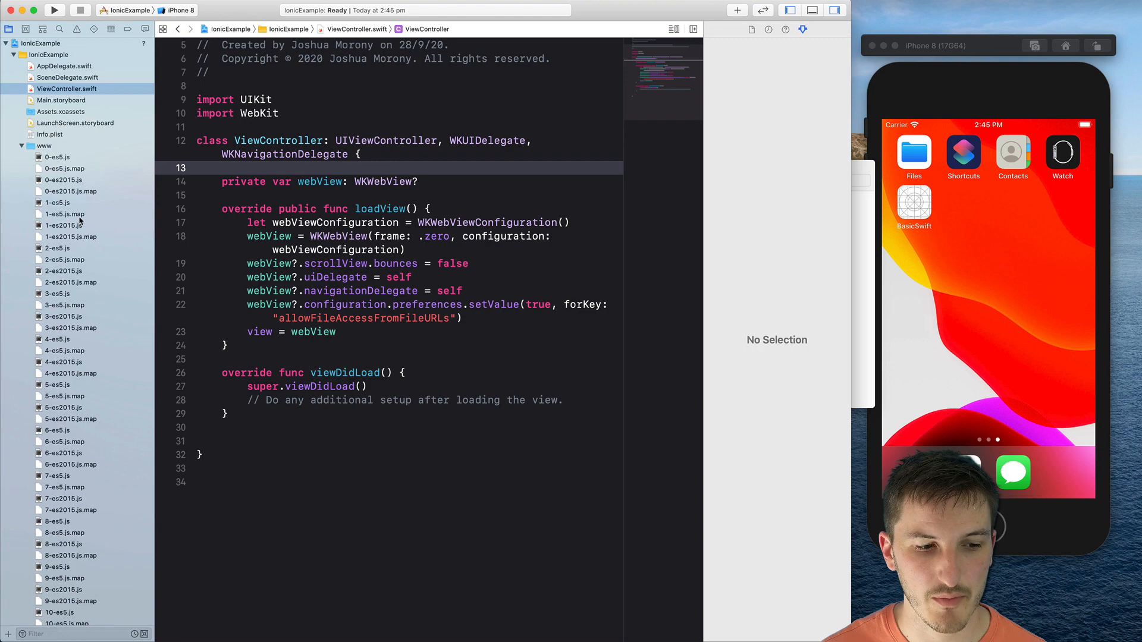
pyautogui.scroll(-3)
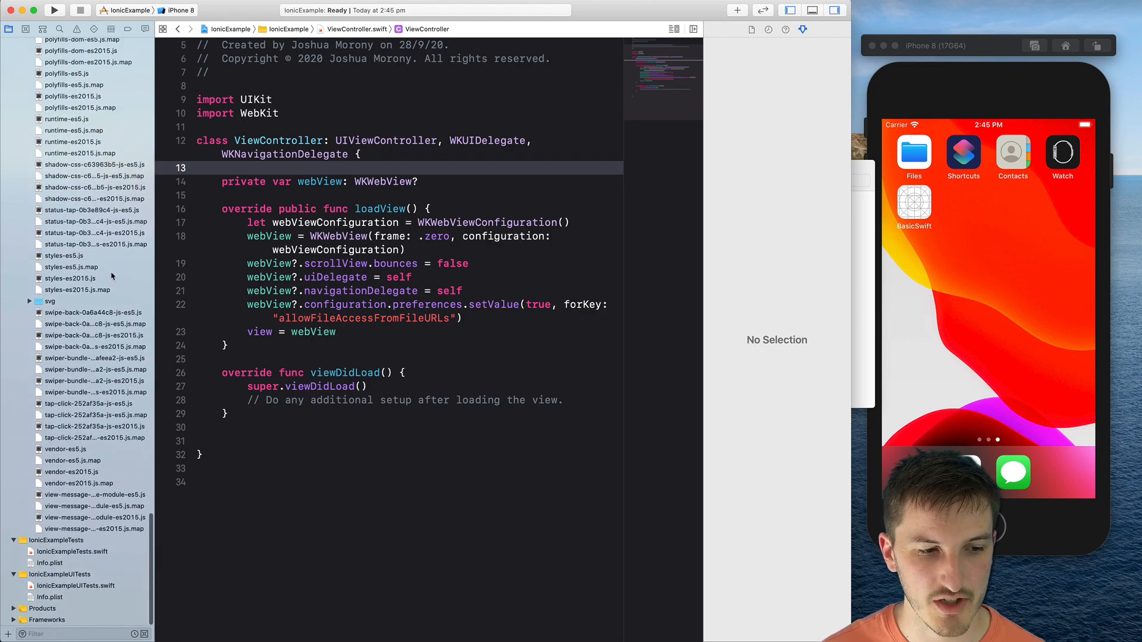
pyautogui.scroll(3)
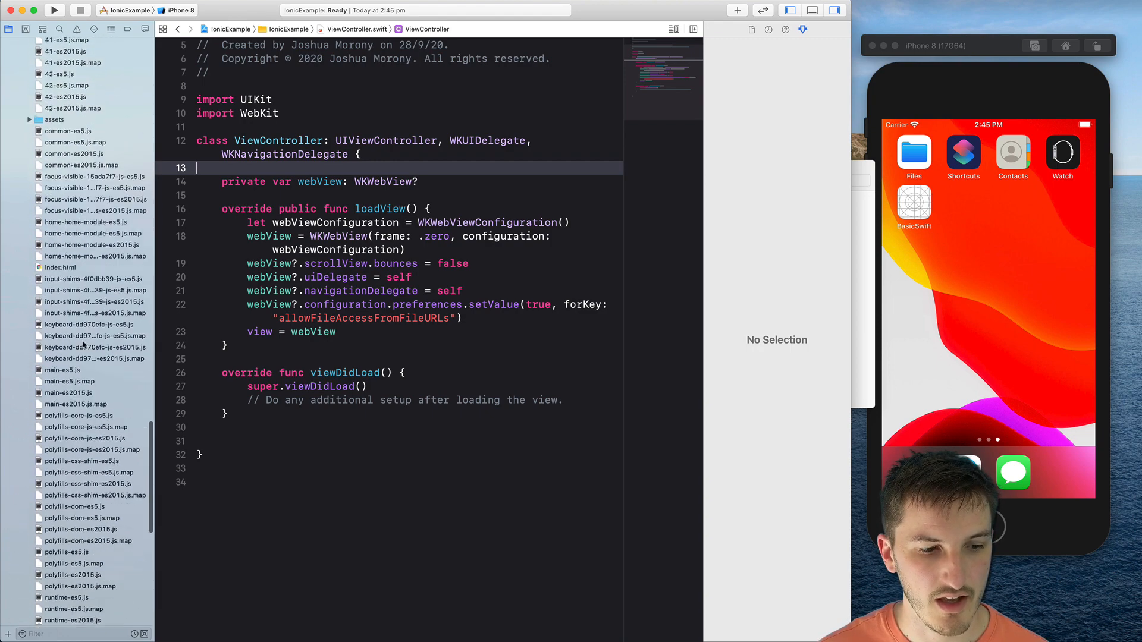
pyautogui.scroll(-3)
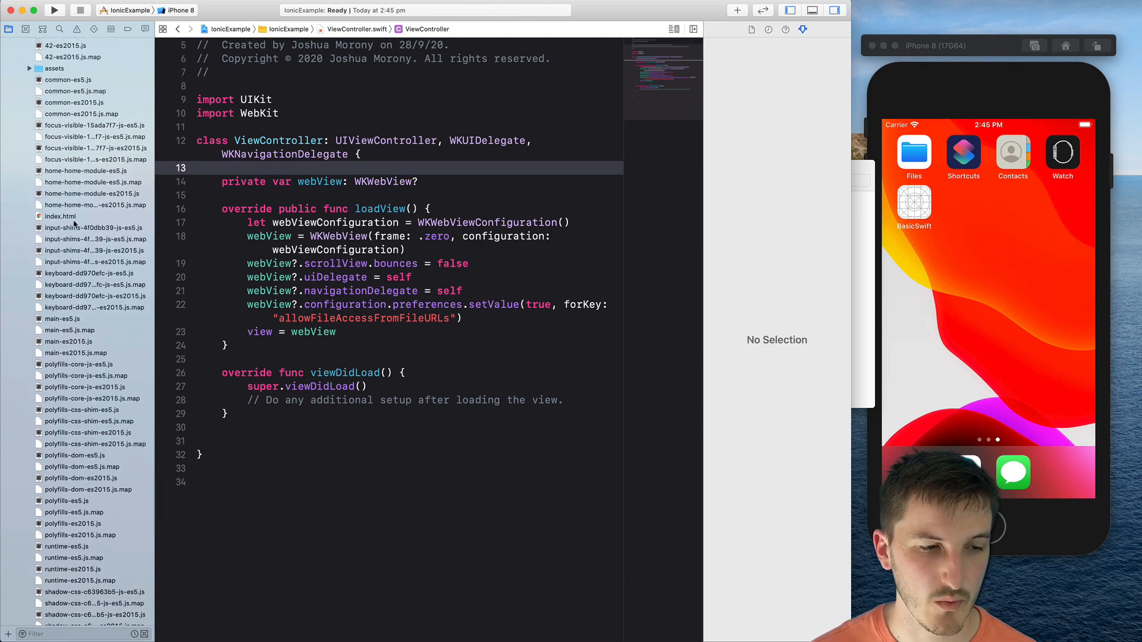
pyautogui.click(62, 216)
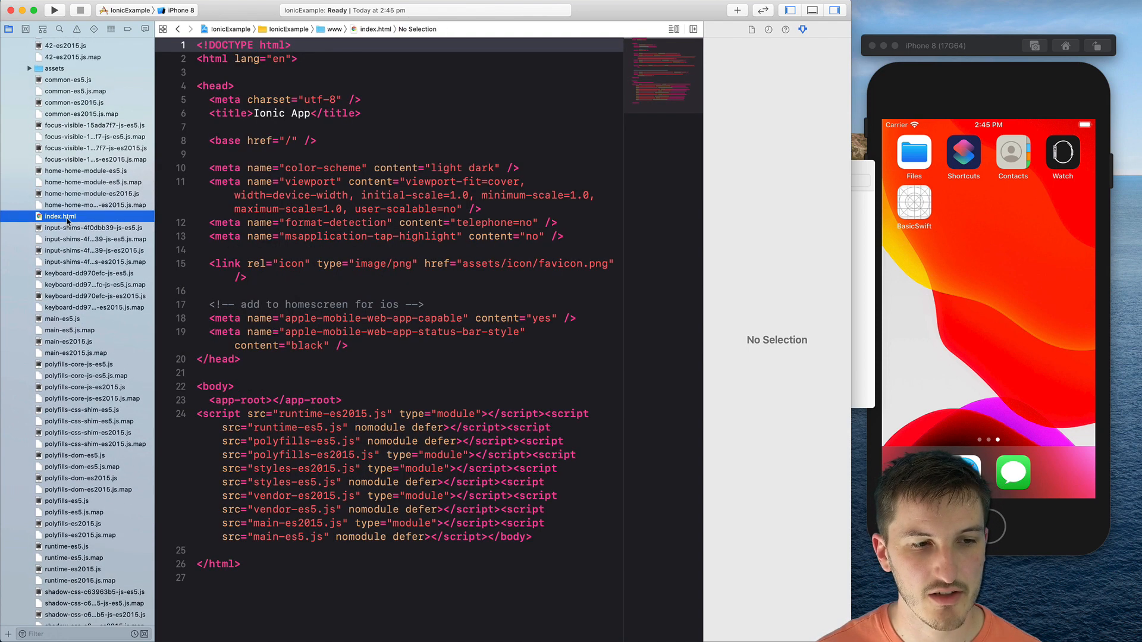
# Step: Change index.html's base href from "/" to "./", then switch back to ViewController.swift
pyautogui.click(372, 168)
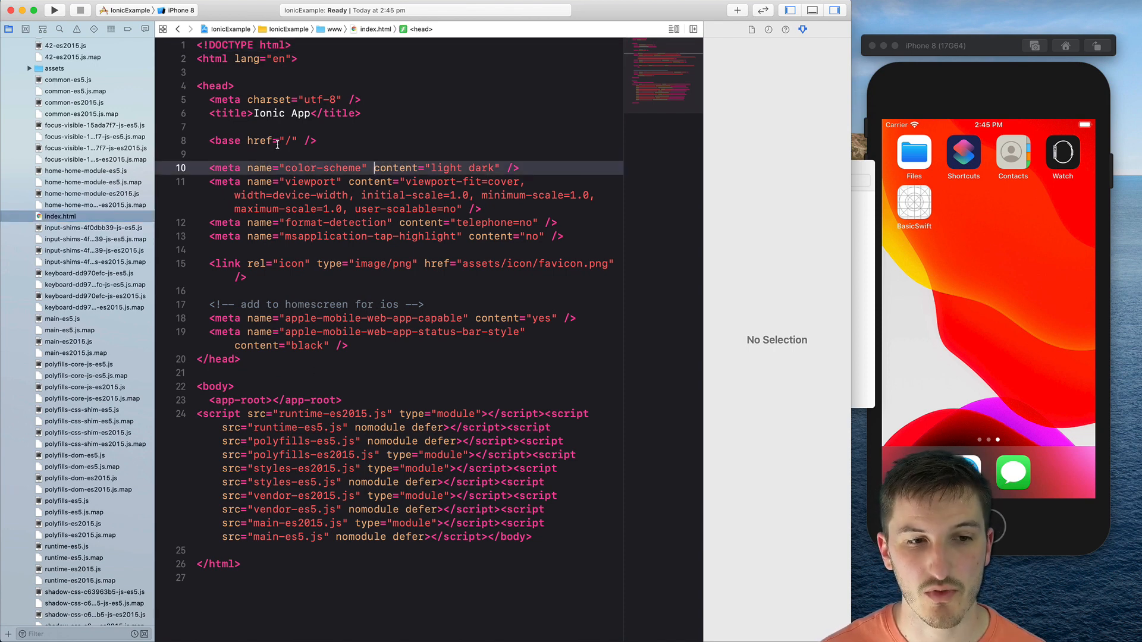
pyautogui.click(285, 141)
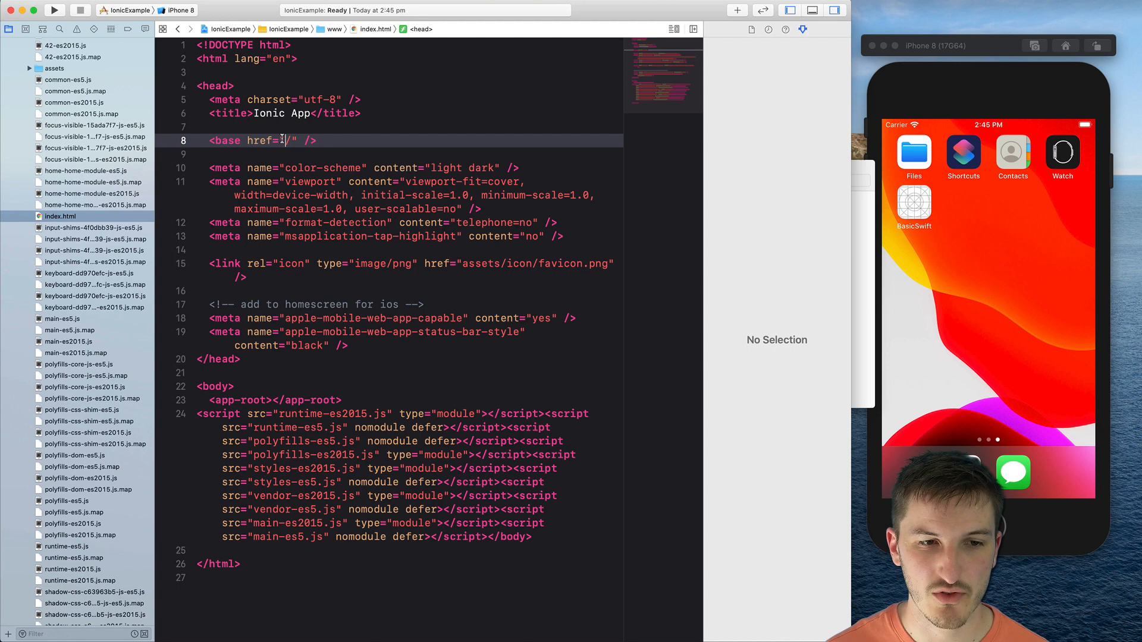
pyautogui.write('.')
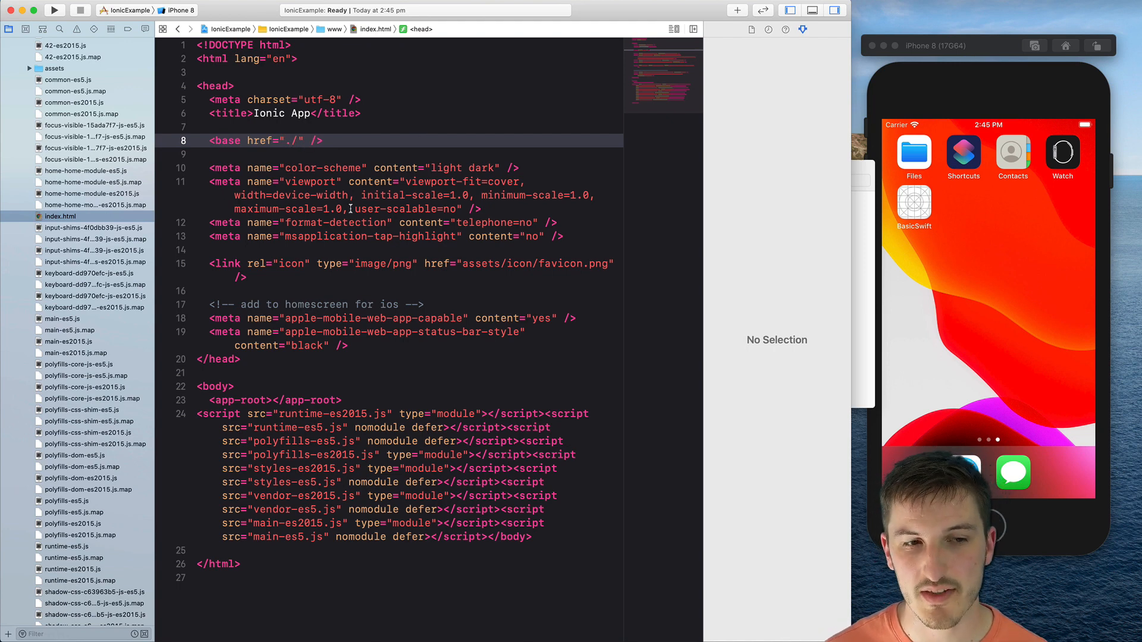
pyautogui.click(370, 195)
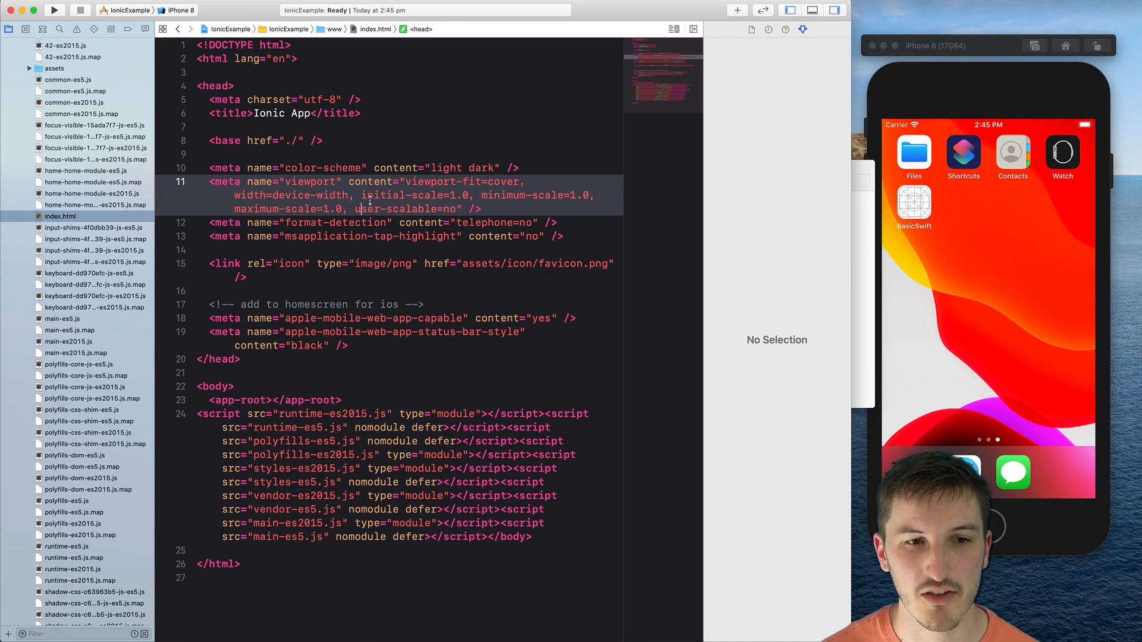
pyautogui.click(305, 154)
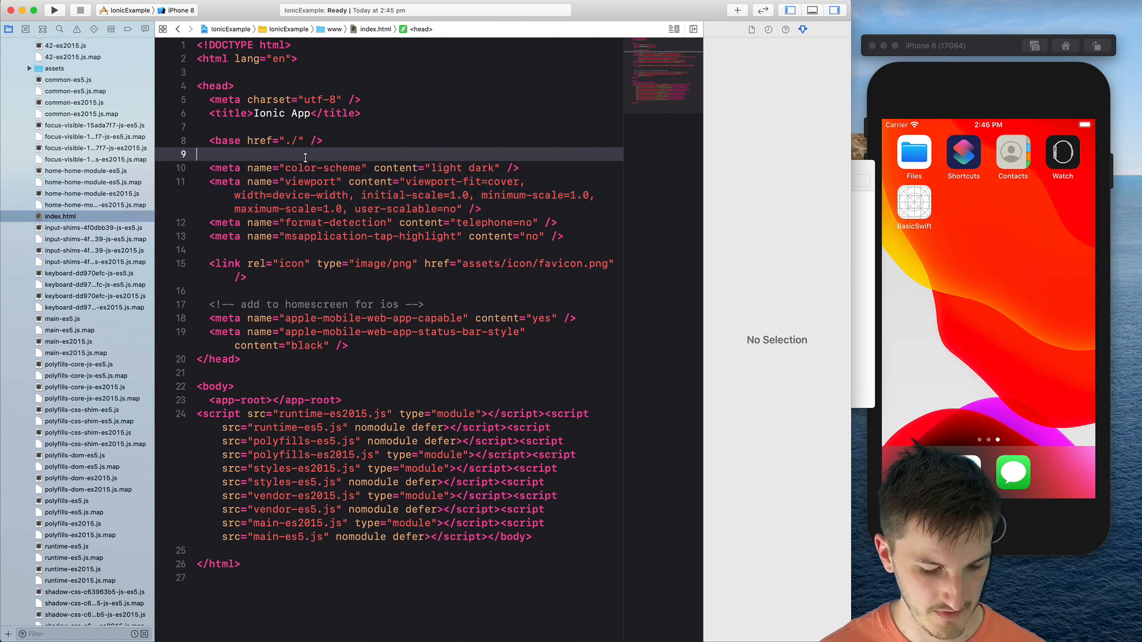
pyautogui.scroll(-3)
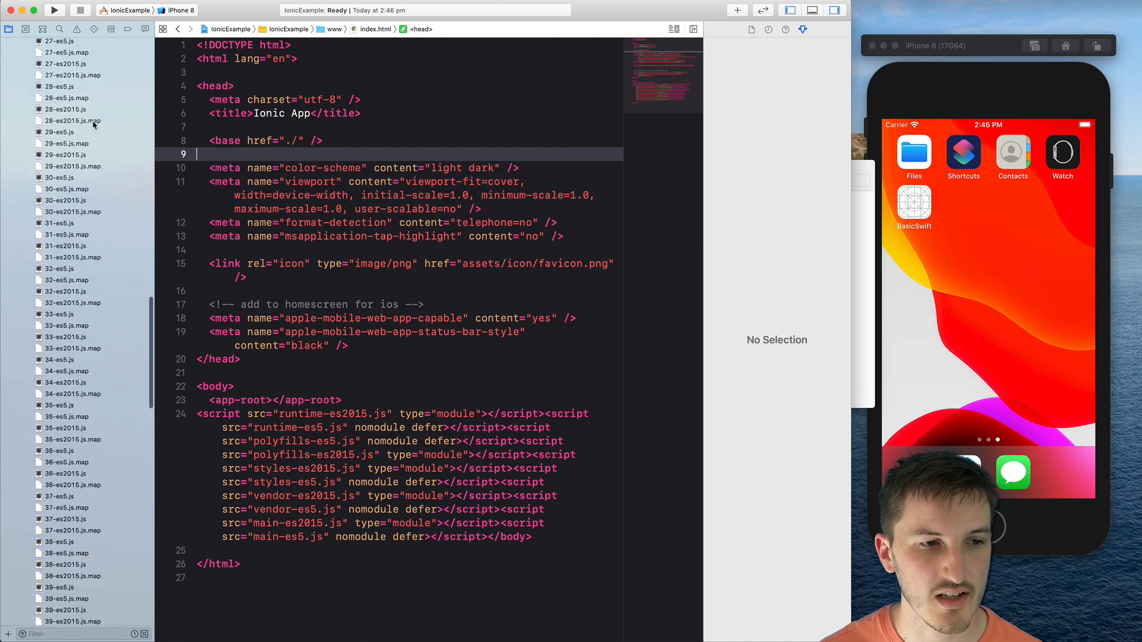
pyautogui.click(66, 88)
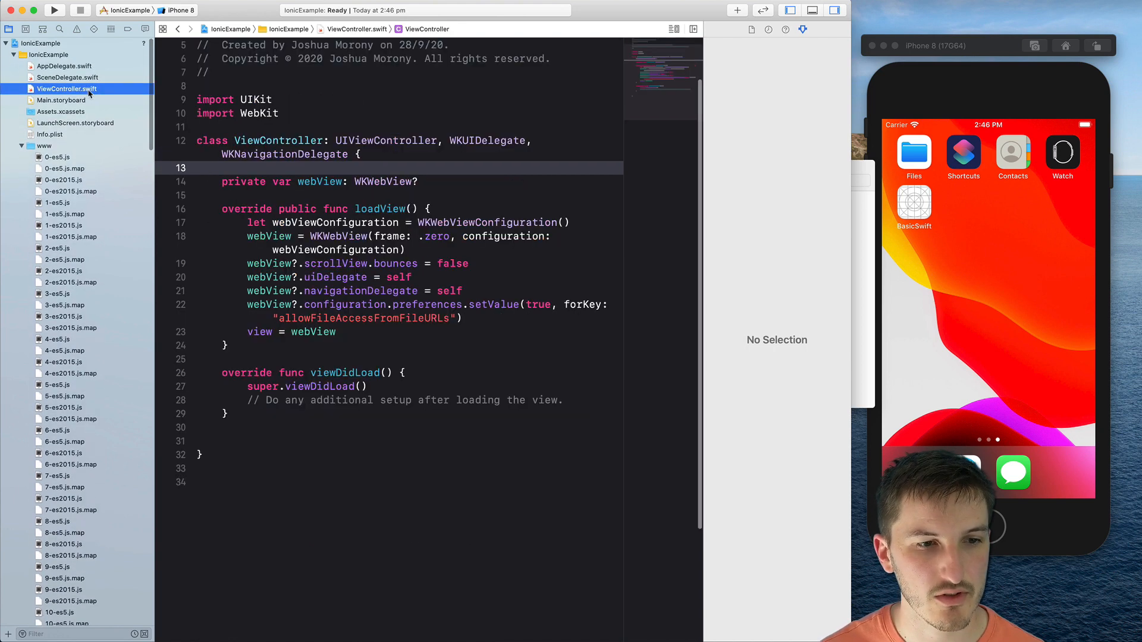
pyautogui.moveTo(140, 328)
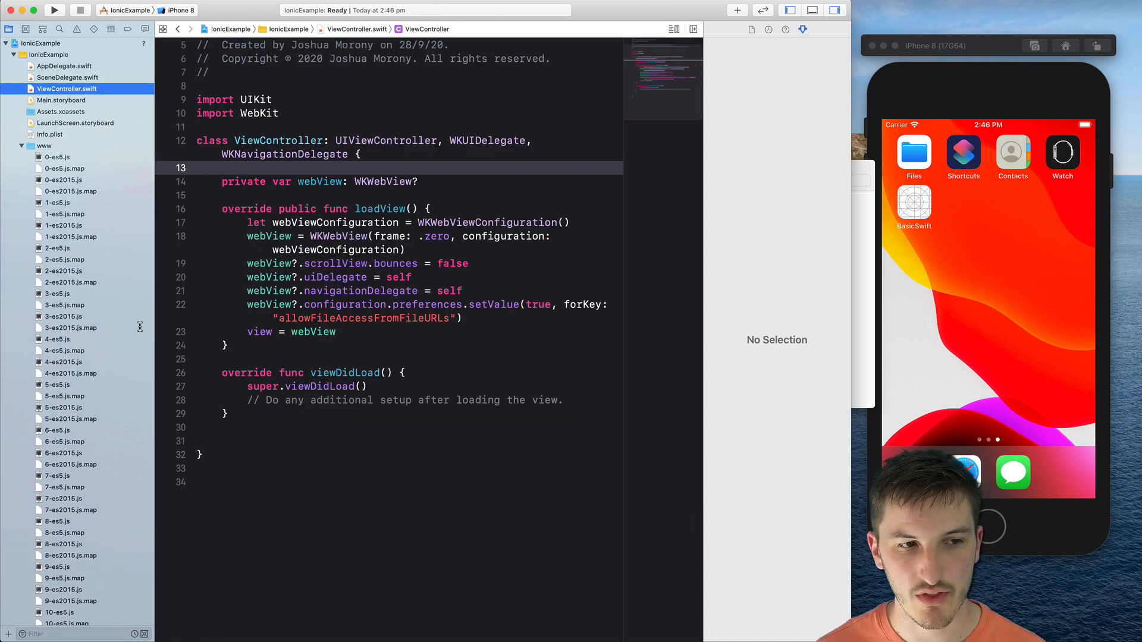
# Step: In viewDidLoad, build a URLRequest for Bundle.main's www/index.html and call webView?.load(request)
pyautogui.click(21, 145)
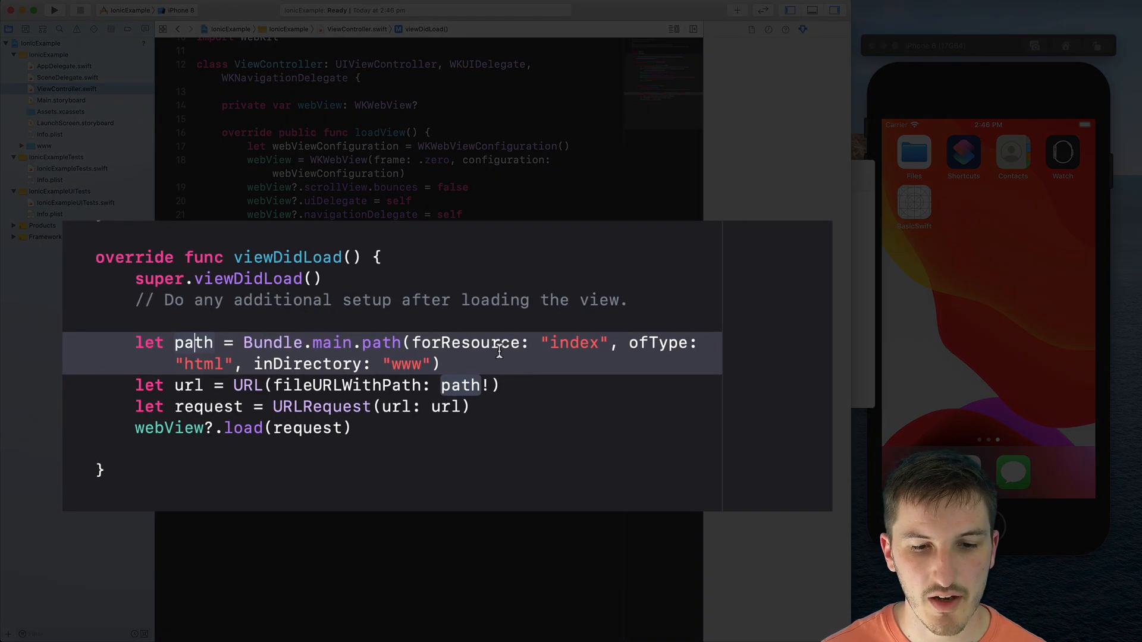
pyautogui.doubleClick(574, 343)
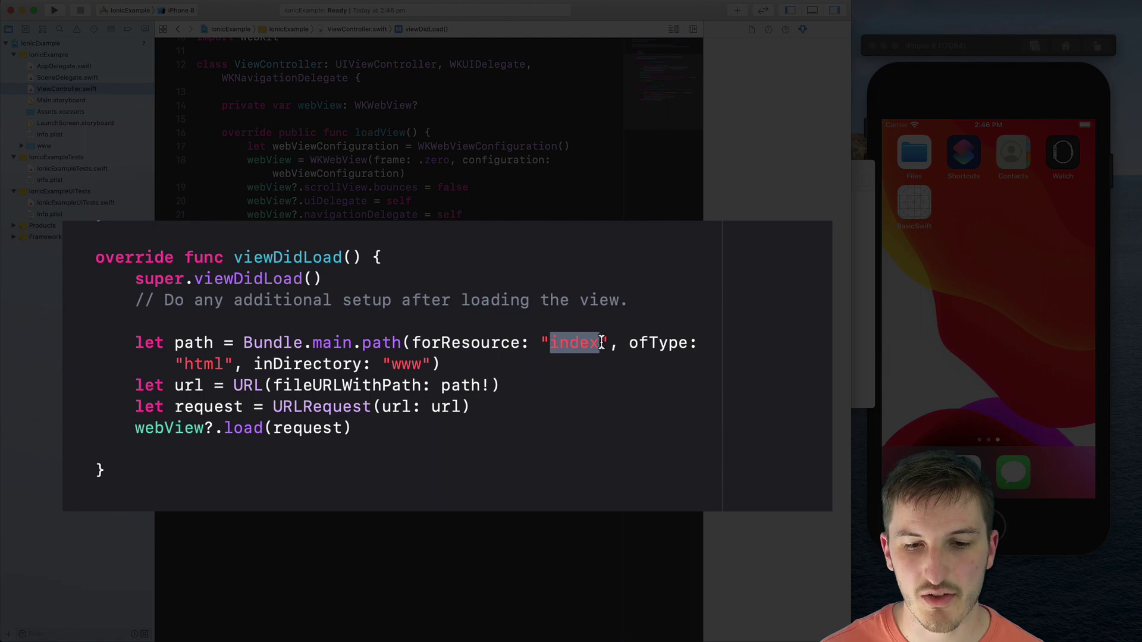
pyautogui.moveTo(397, 343)
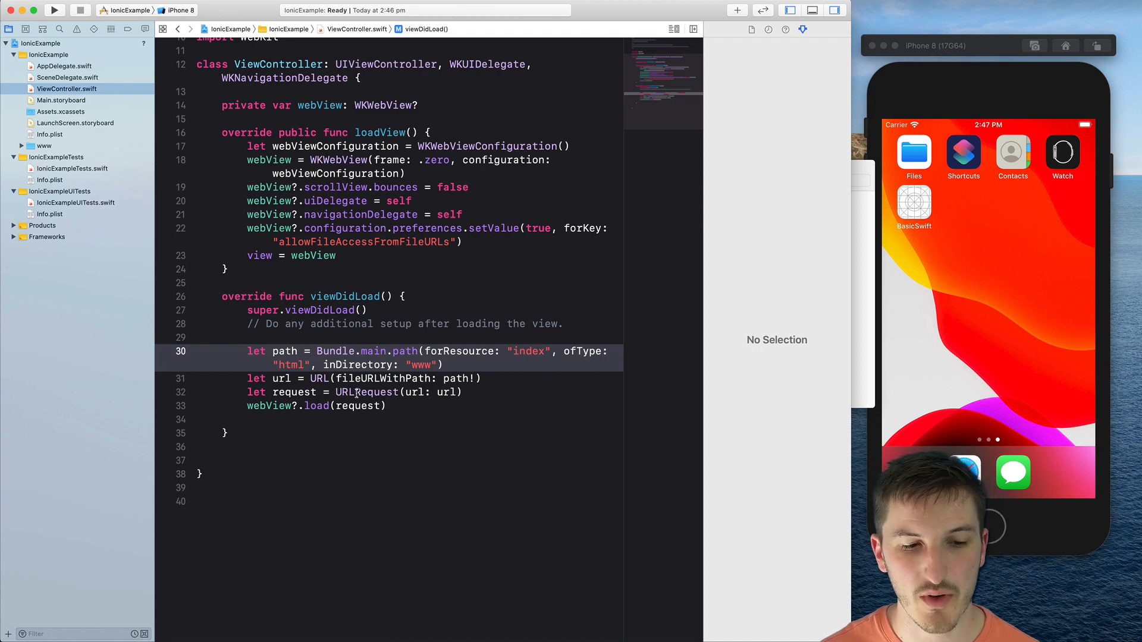
pyautogui.doubleClick(316, 405)
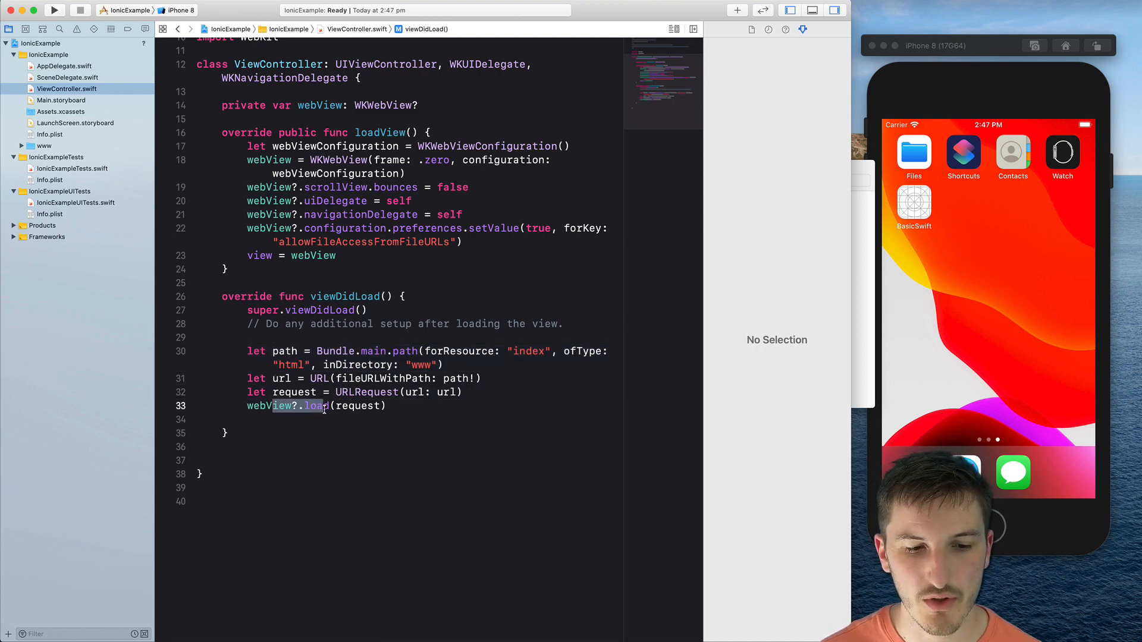
pyautogui.click(364, 406)
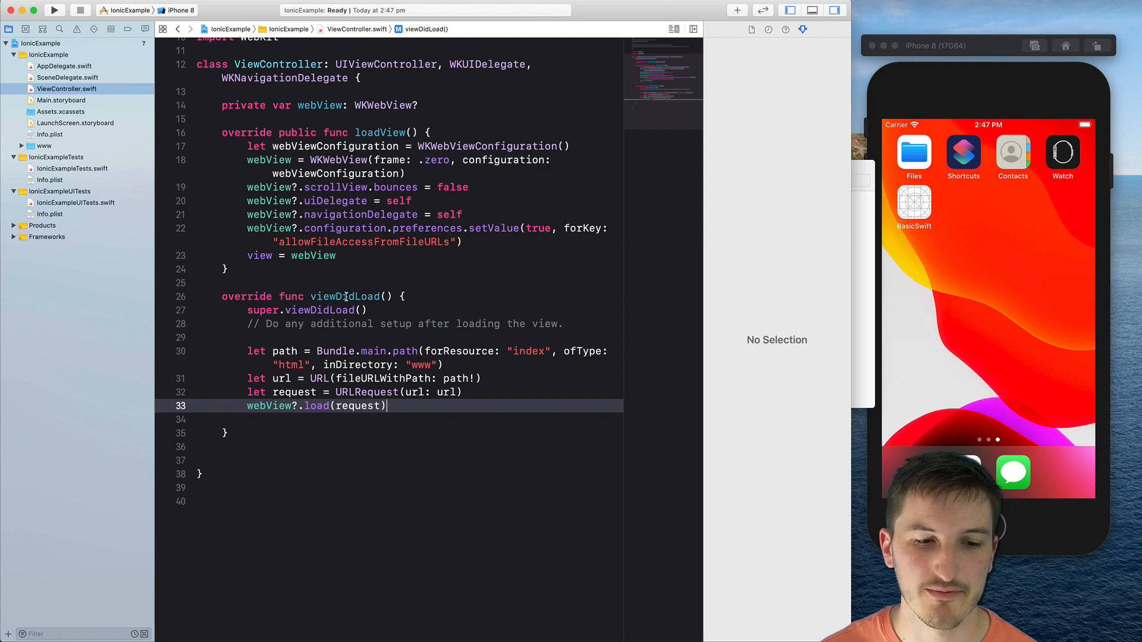
pyautogui.scroll(3)
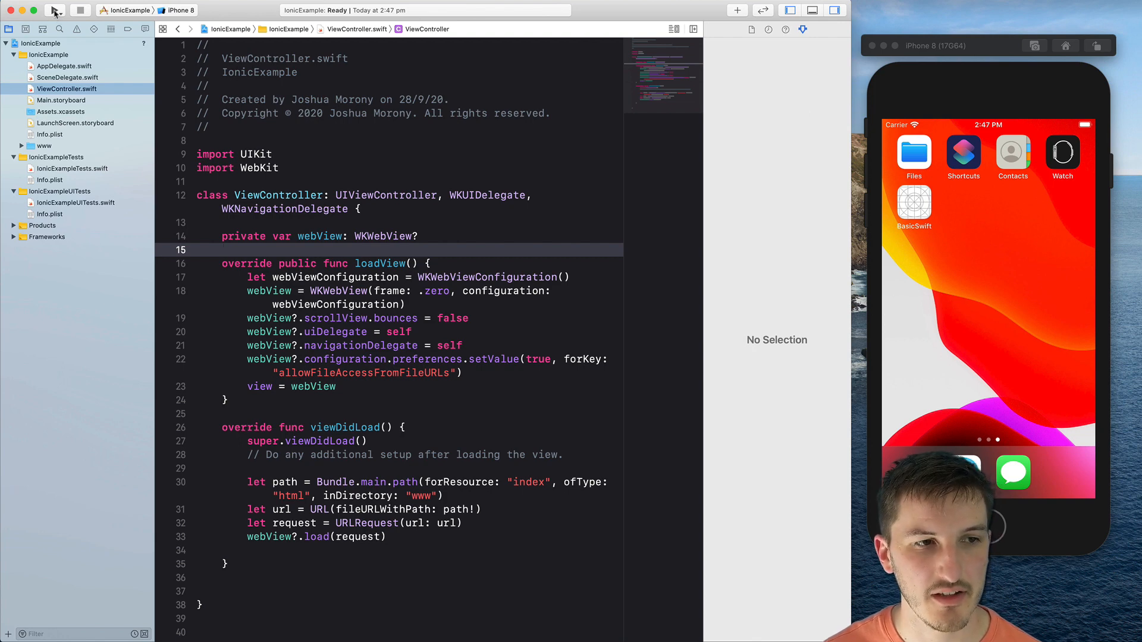
# Step: Run IonicExample so the Ionic Inbox screen appears in the iPhone 8 simulator
pyautogui.click(54, 11)
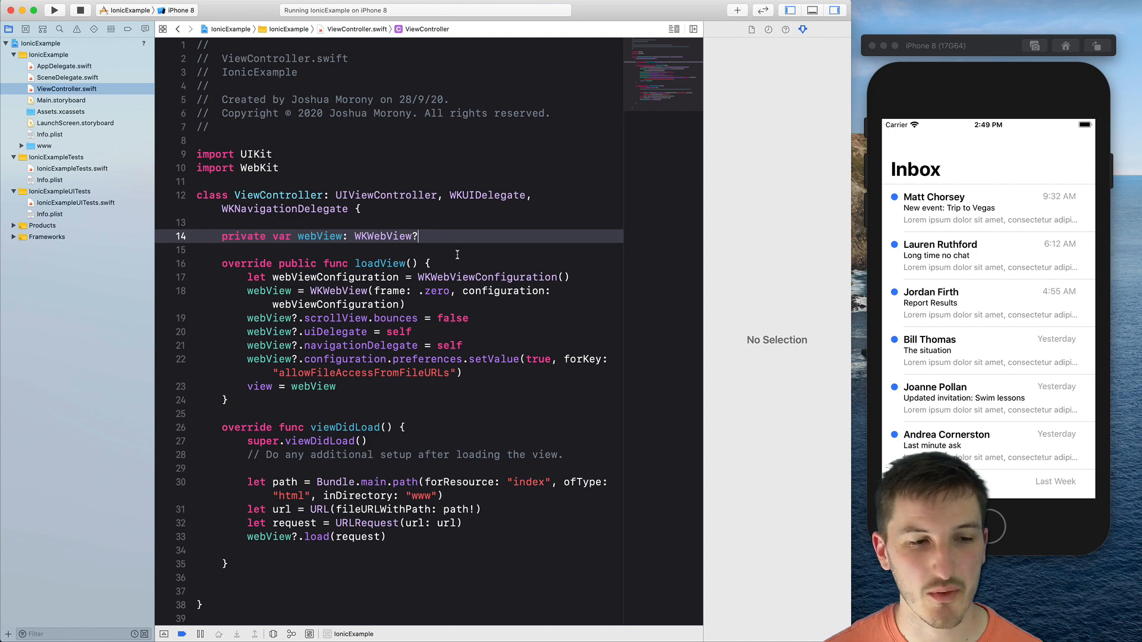
pyautogui.moveTo(457, 251)
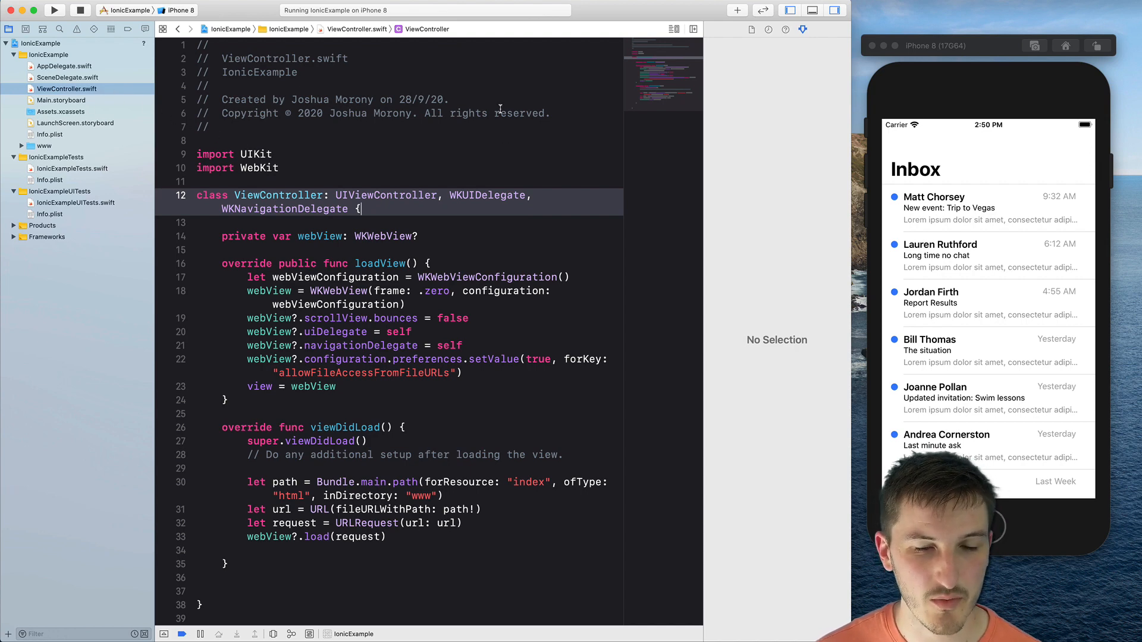
pyautogui.moveTo(505, 153)
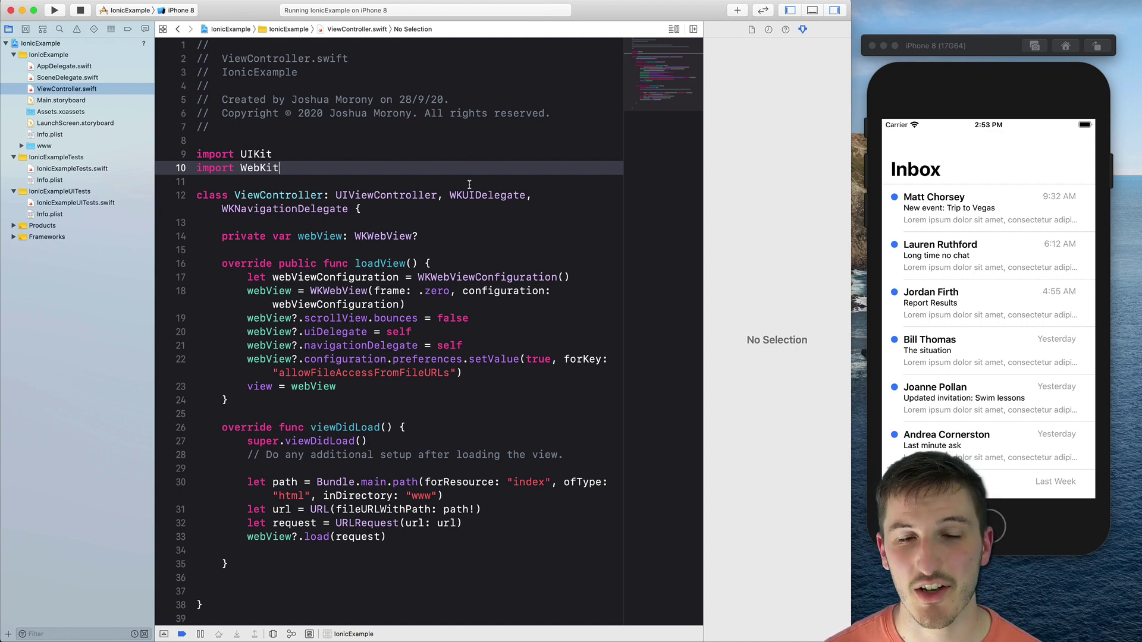
pyautogui.click(450, 263)
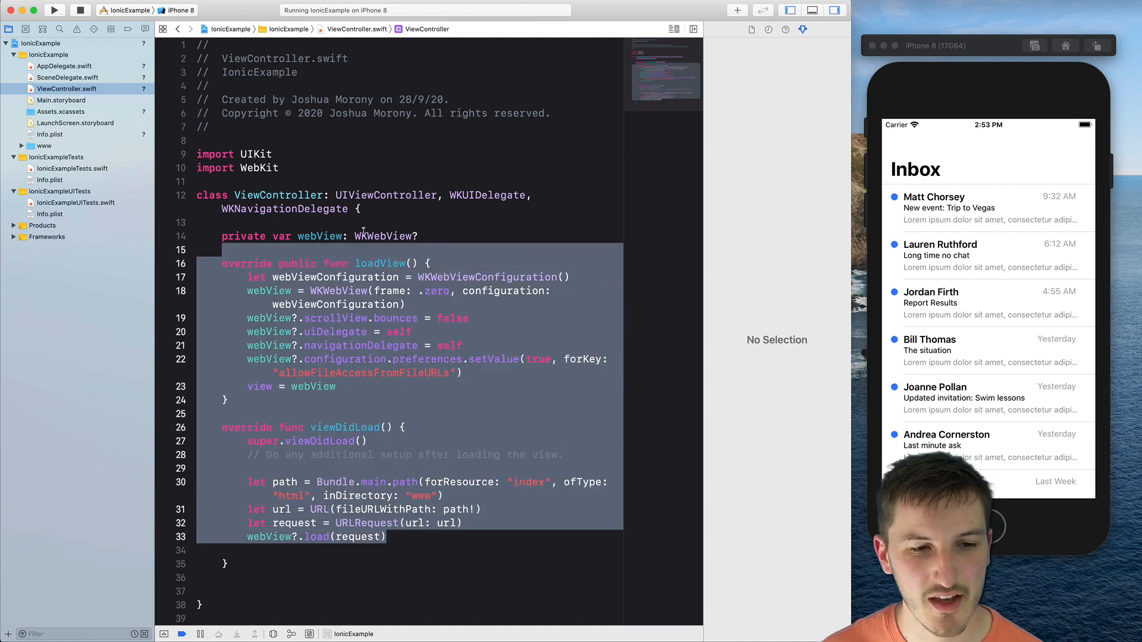
pyautogui.click(434, 236)
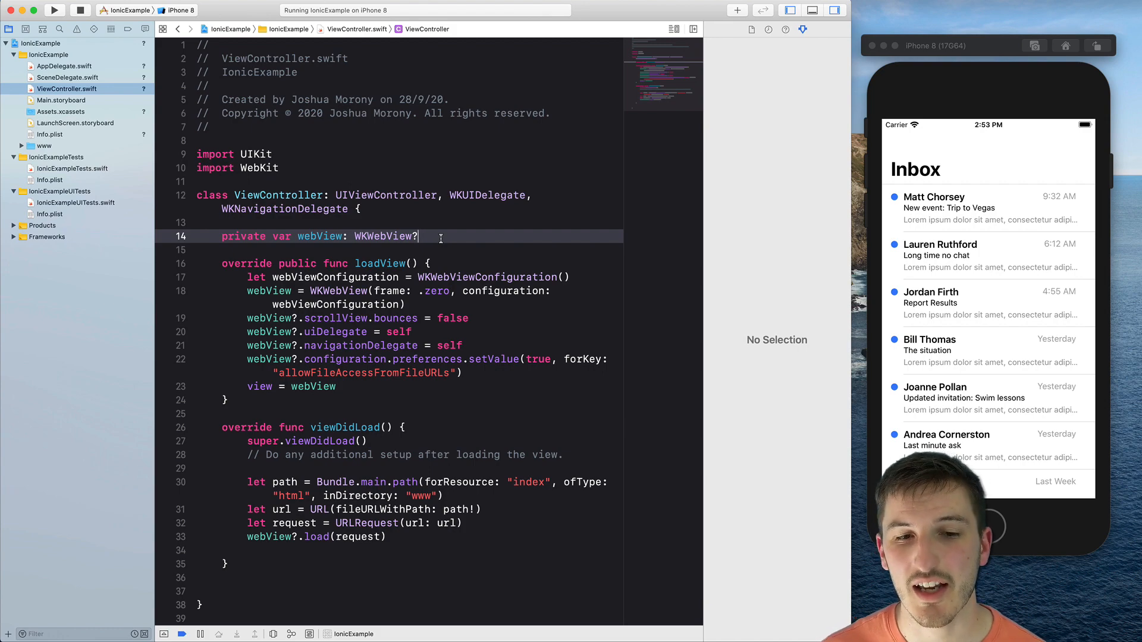
pyautogui.moveTo(459, 220)
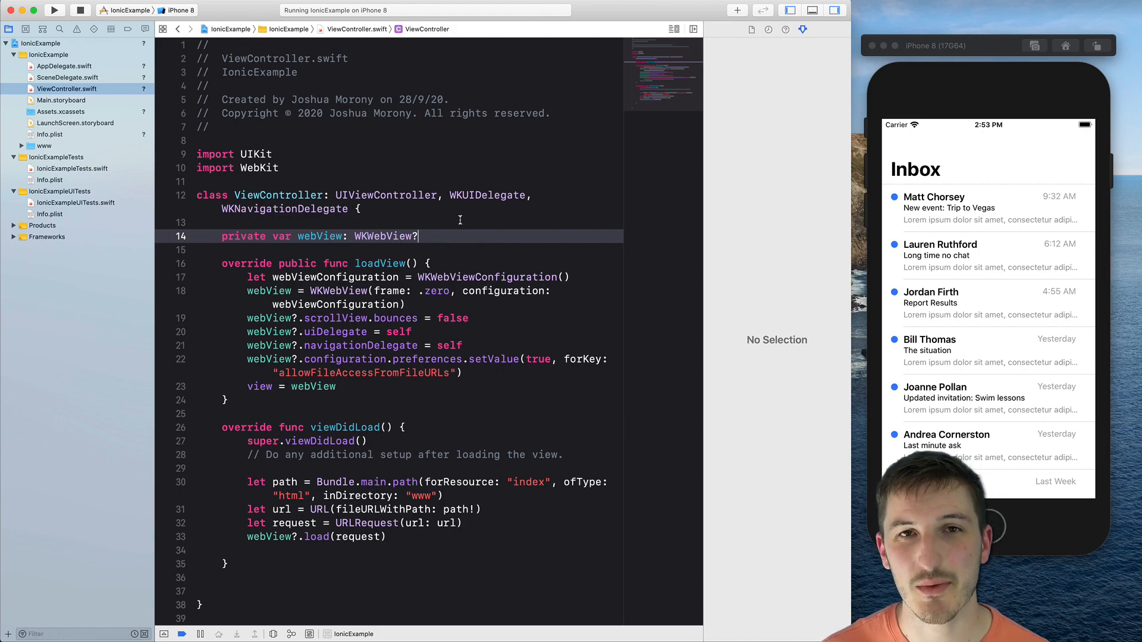